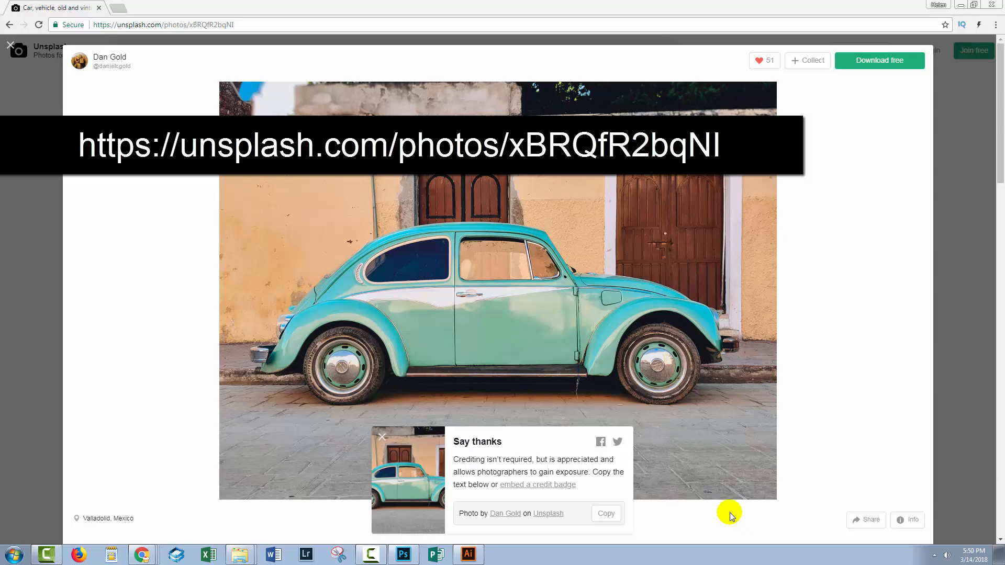
# - Zoom to about 105% on the Beetle's rear body edges, then move to the front fender
pyautogui.click(402, 555)
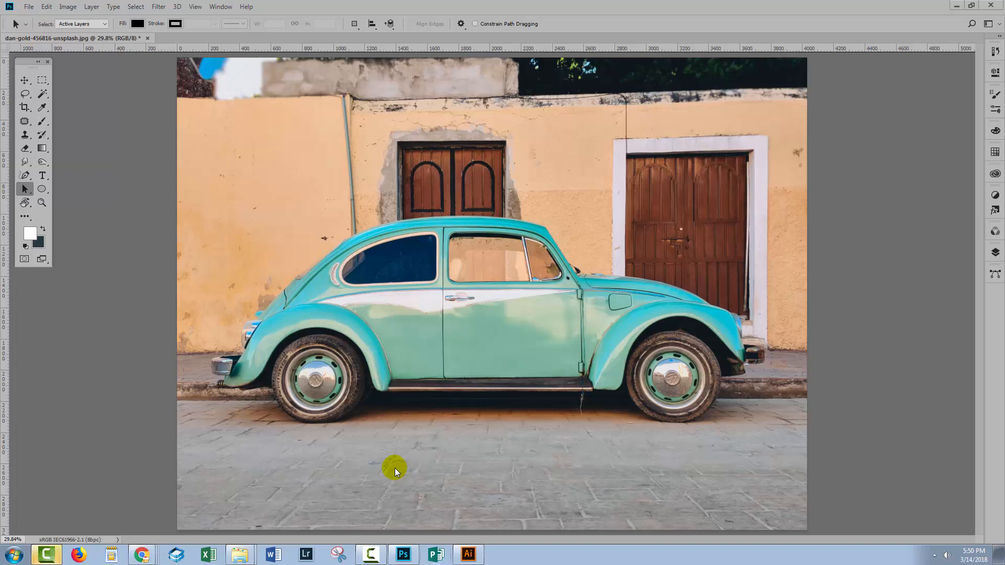
pyautogui.moveTo(16, 192)
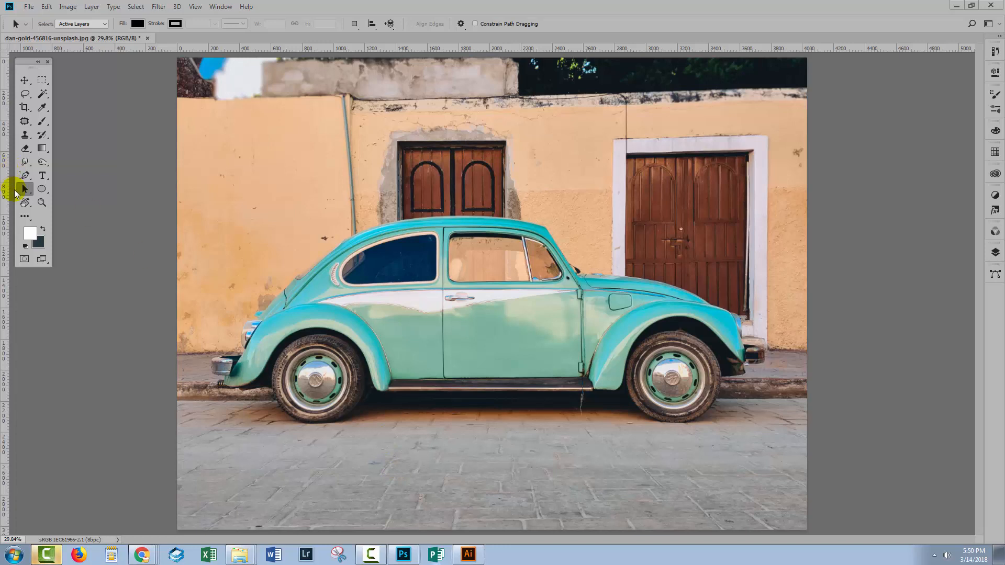
pyautogui.moveTo(185, 296)
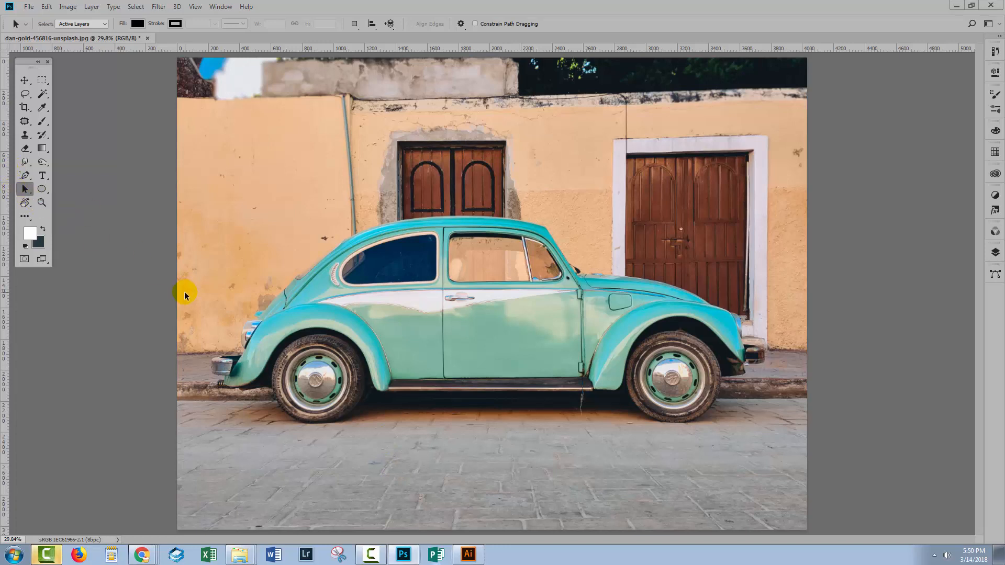
pyautogui.click(42, 204)
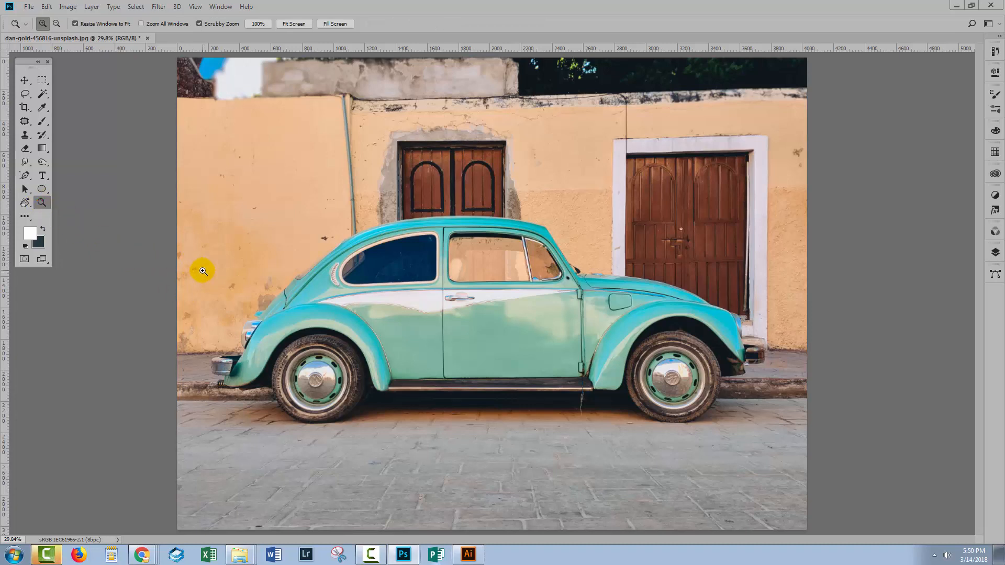
pyautogui.moveTo(220, 266)
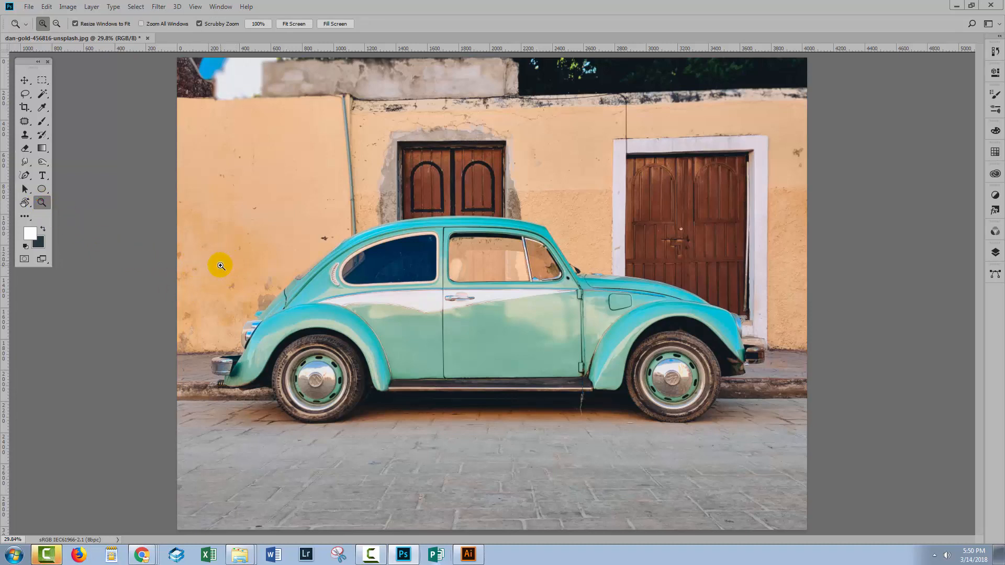
pyautogui.click(220, 265)
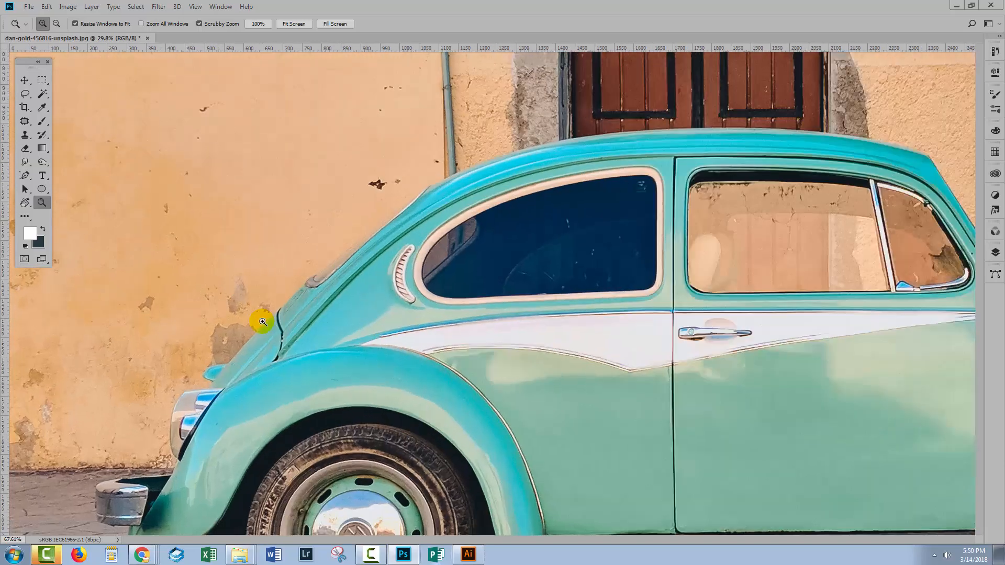
pyautogui.click(262, 321)
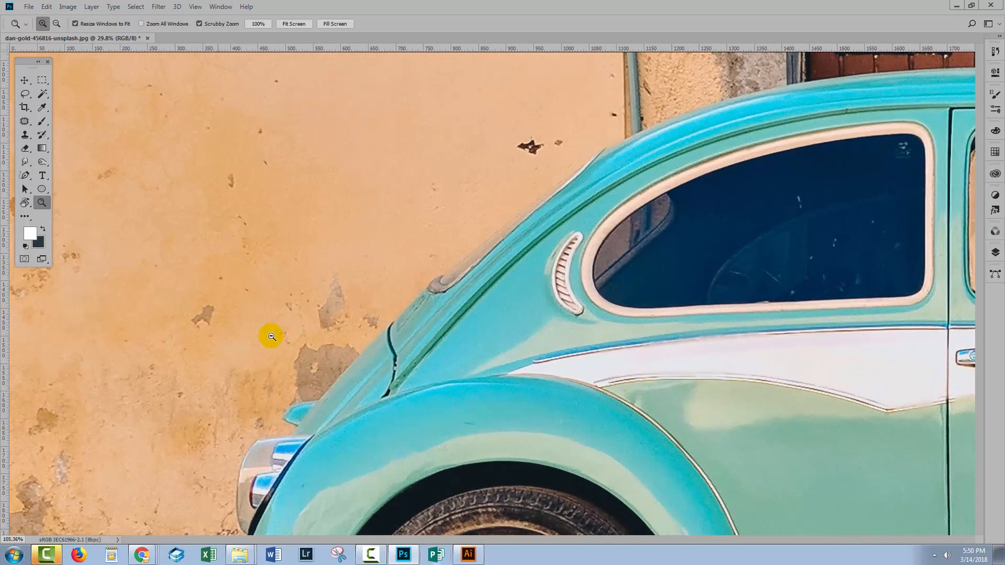
pyautogui.click(271, 336)
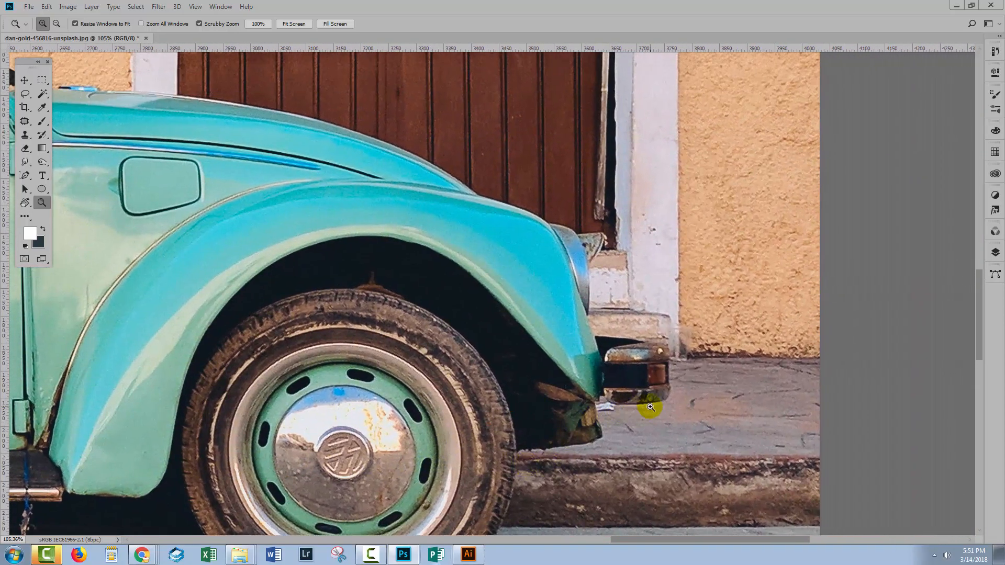
pyautogui.moveTo(567, 263)
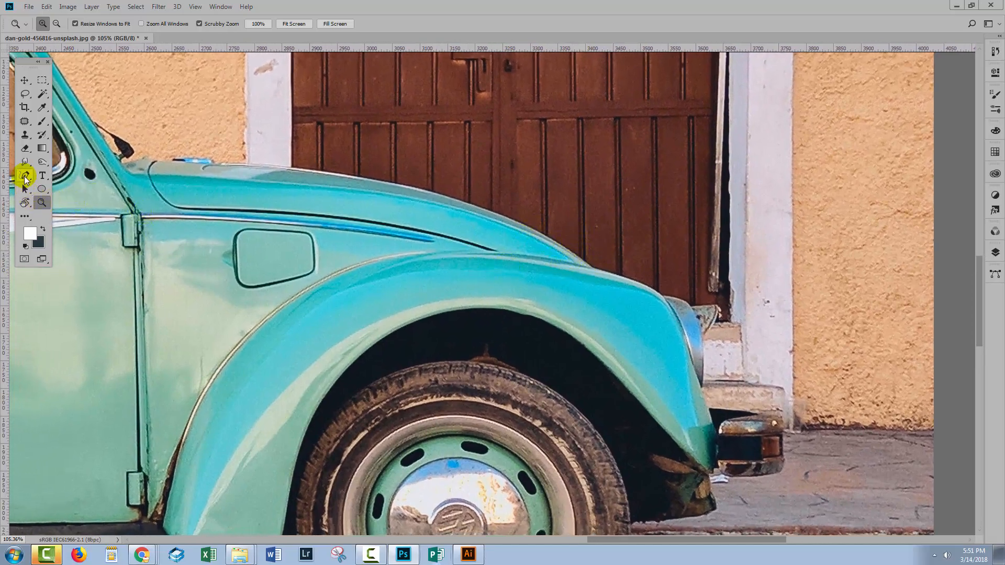
# - Place the first Pen anchor on the fender edge with path options Light Red, 2 px
pyautogui.click(25, 176)
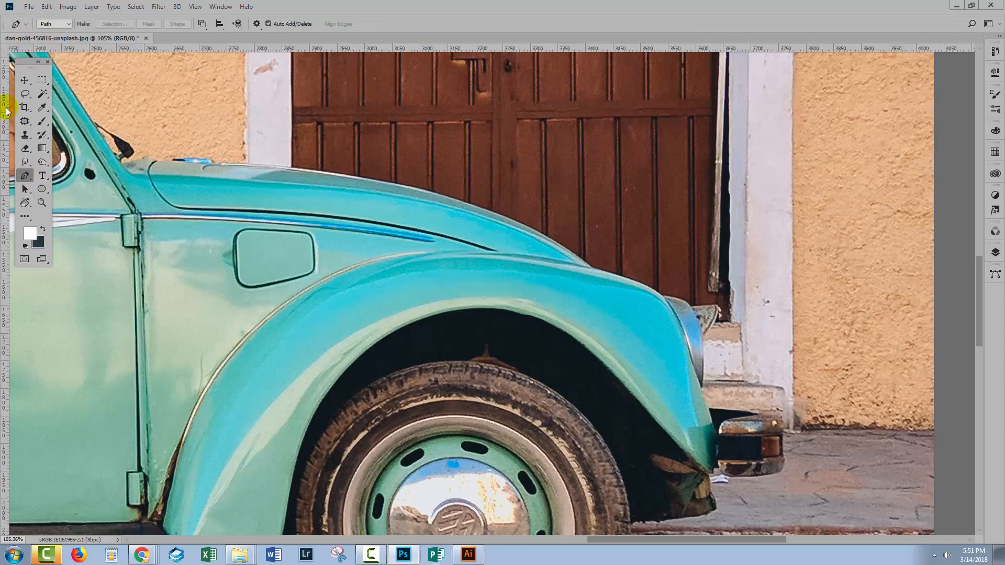
pyautogui.click(564, 255)
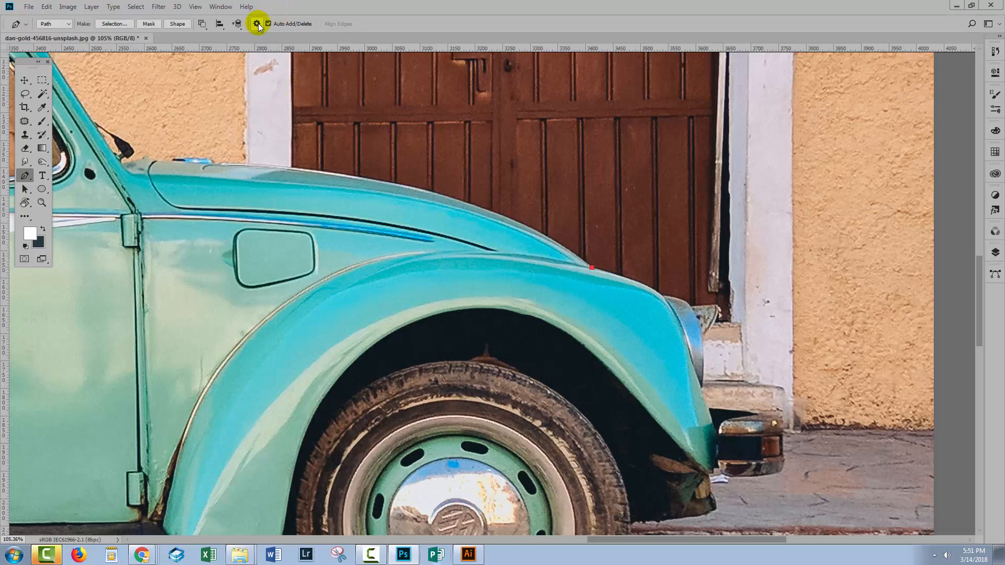
pyautogui.click(256, 24)
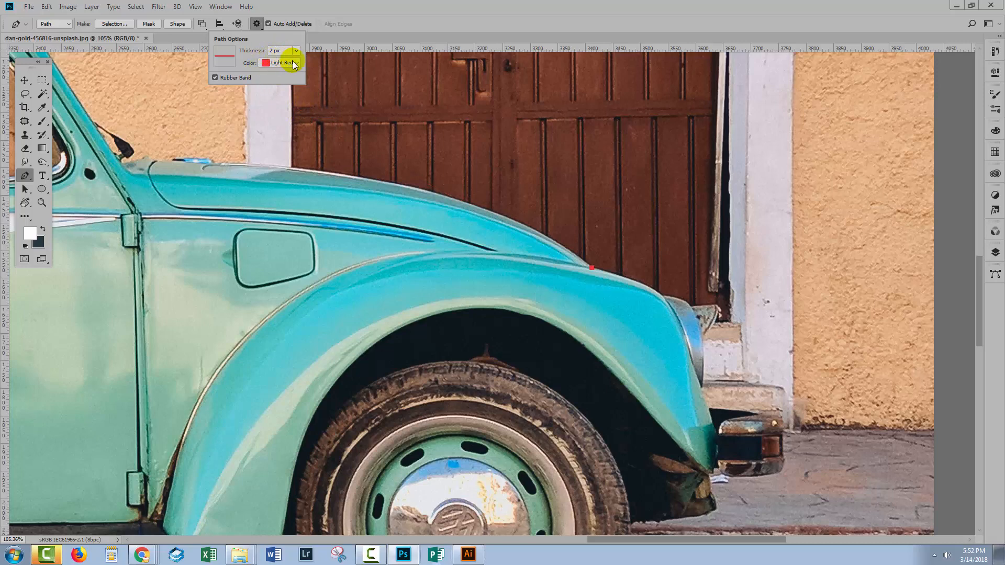
pyautogui.click(283, 62)
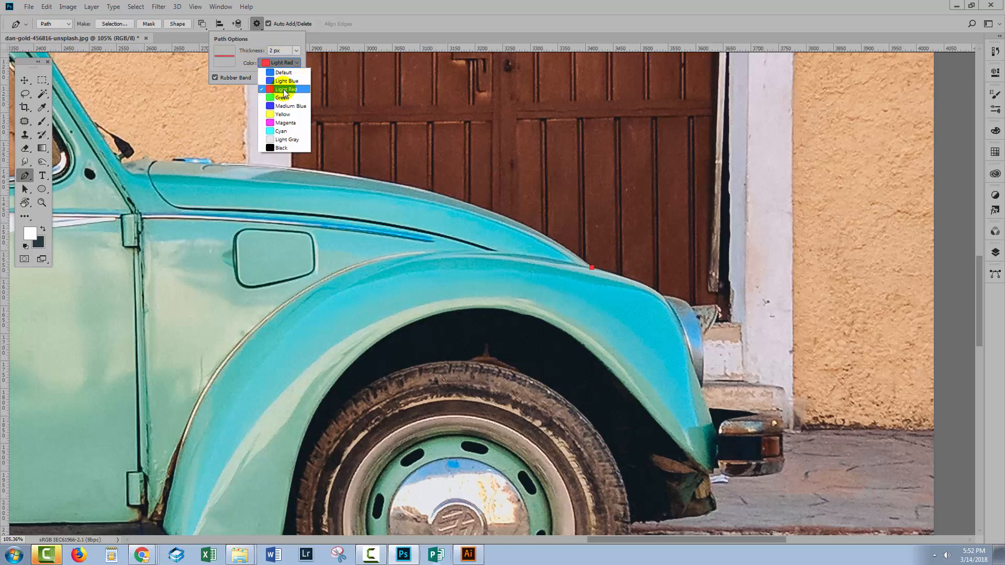
pyautogui.moveTo(349, 146)
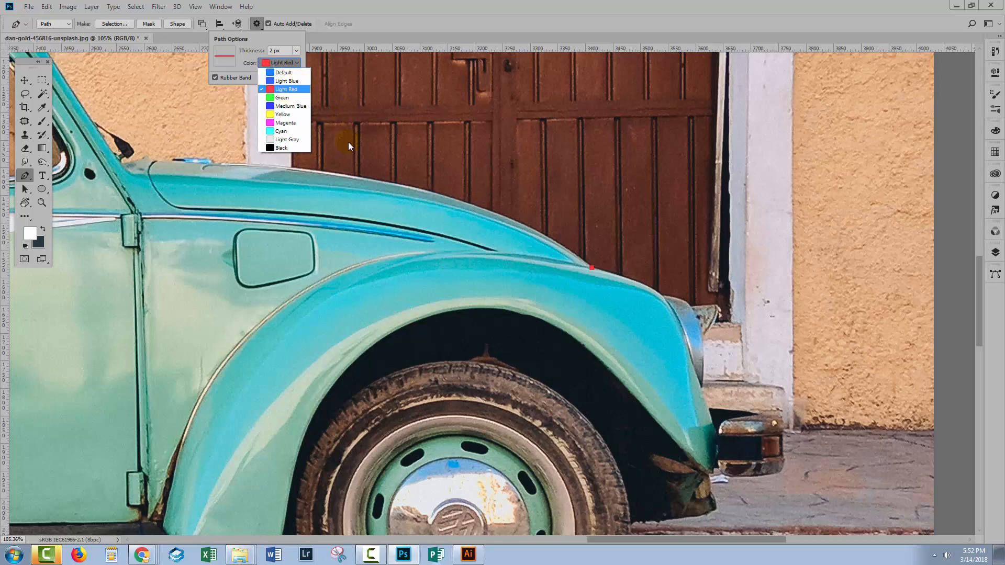
pyautogui.moveTo(289, 122)
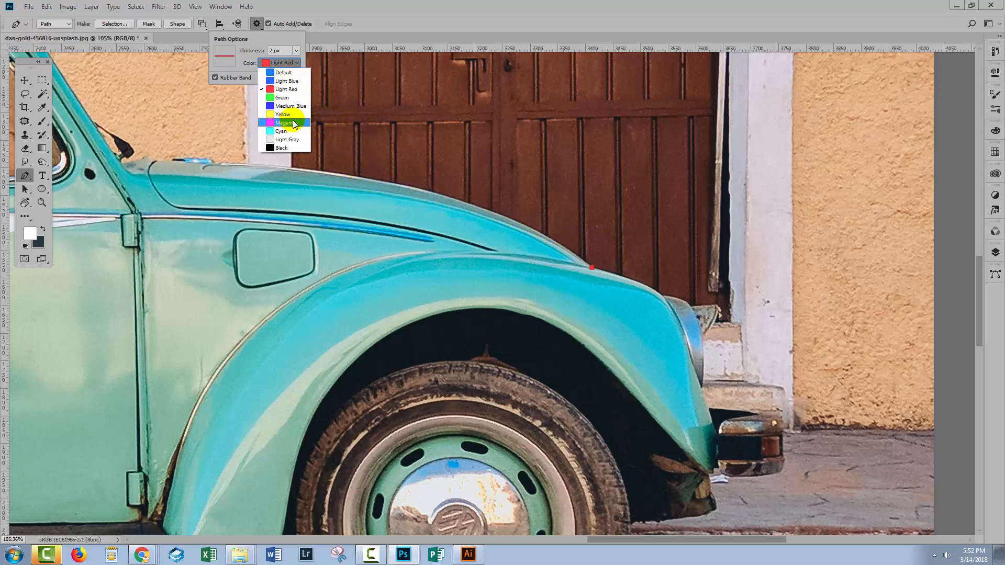
pyautogui.moveTo(286, 89)
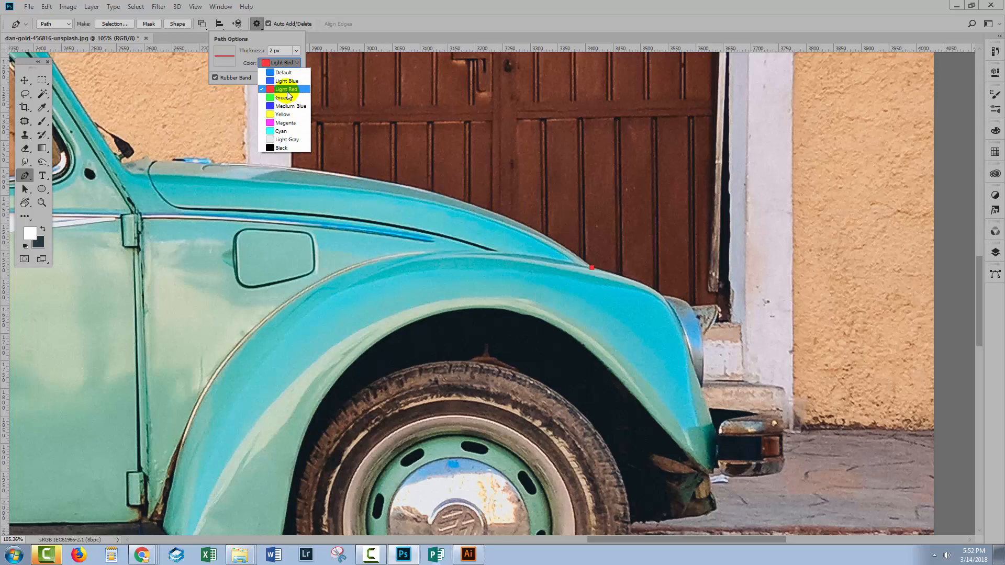
pyautogui.click(287, 89)
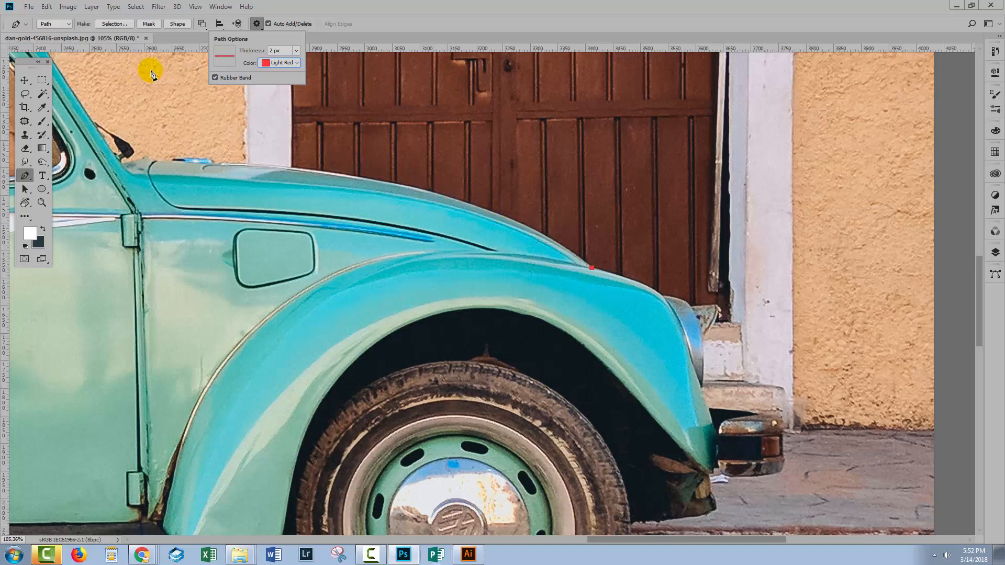
pyautogui.moveTo(388, 163)
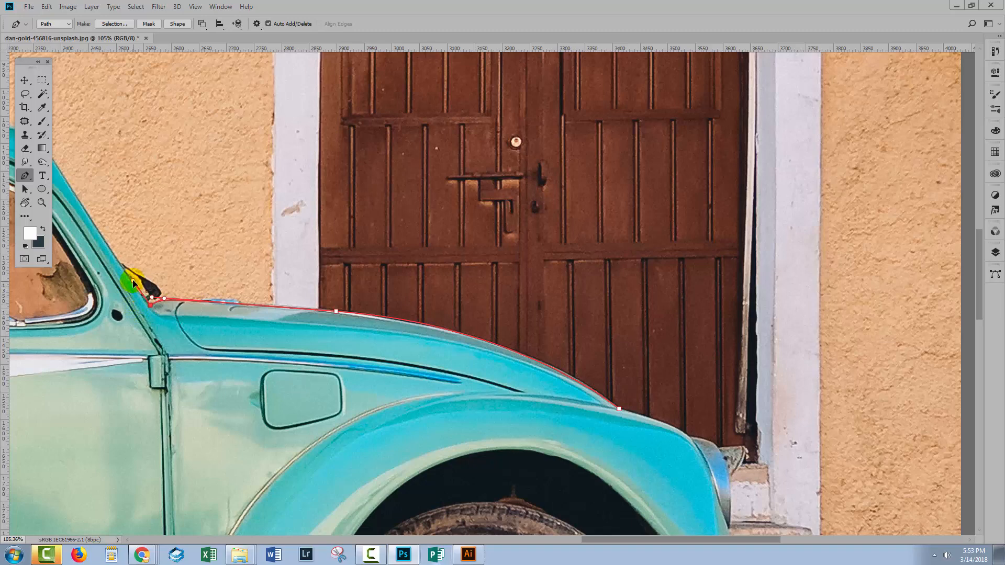
pyautogui.moveTo(128, 277)
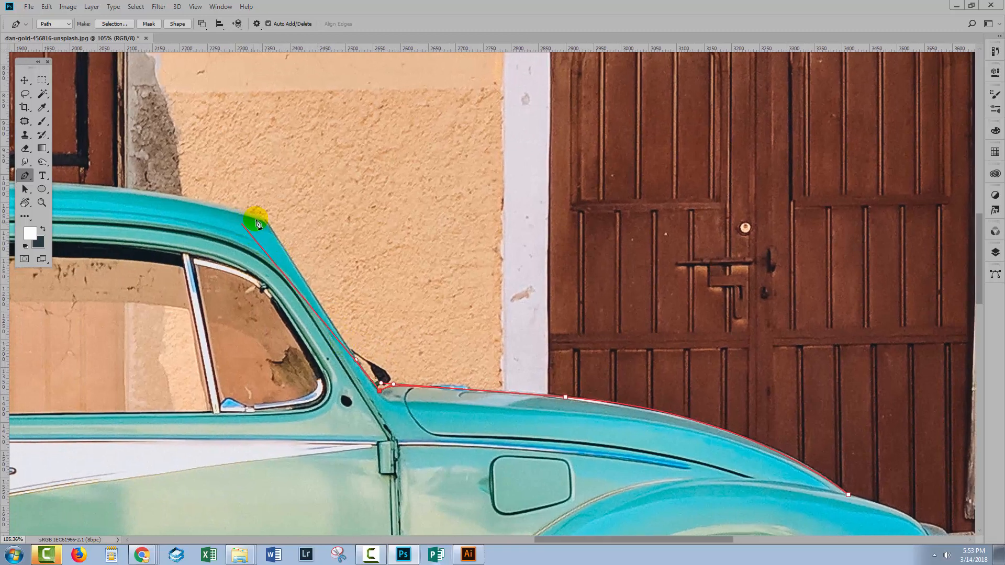
# - Add curved and corner anchors from the windshield-roof join down the rear roof slope
pyautogui.moveTo(257, 223); pyautogui.dragTo(263, 217)
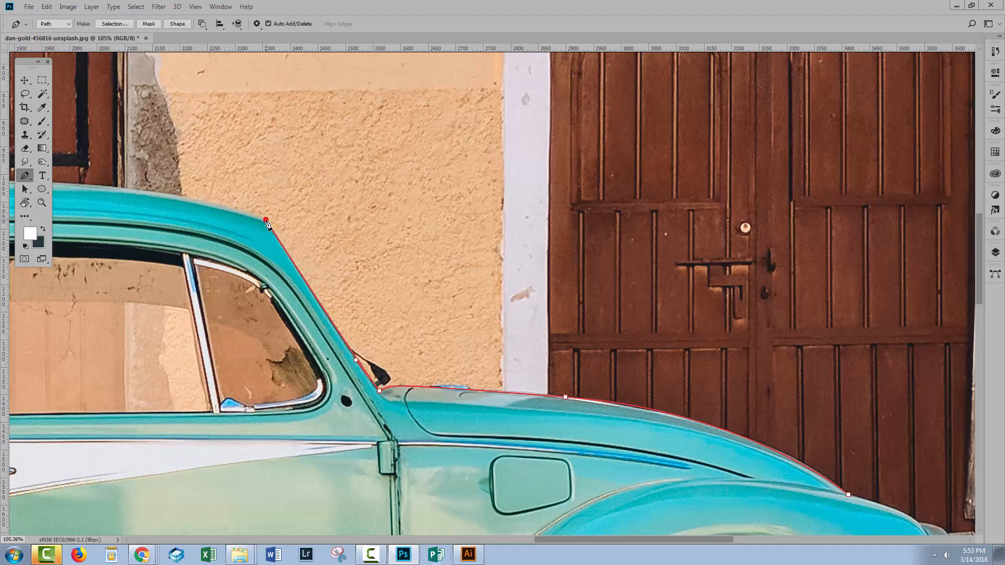
pyautogui.click(265, 218)
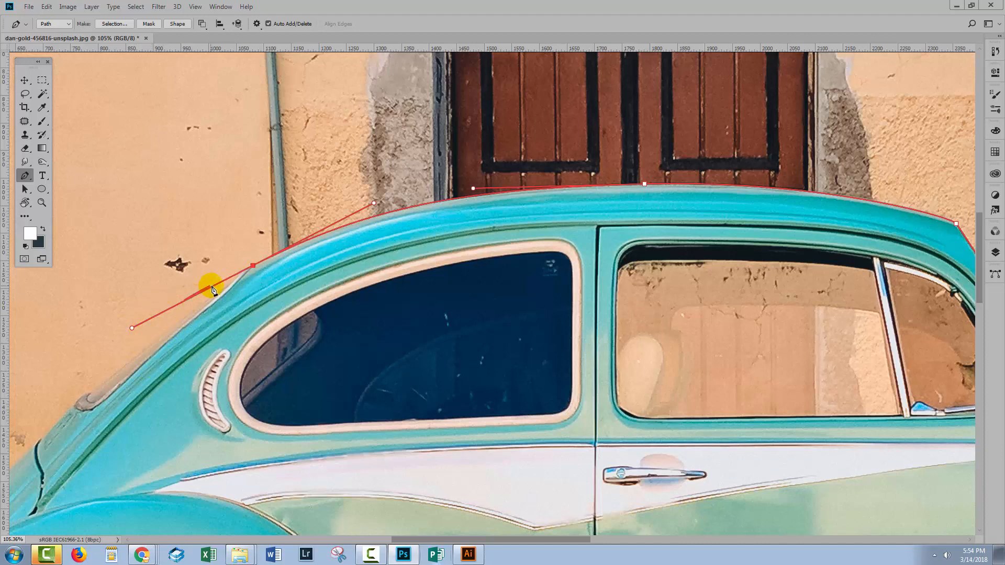
pyautogui.moveTo(144, 357)
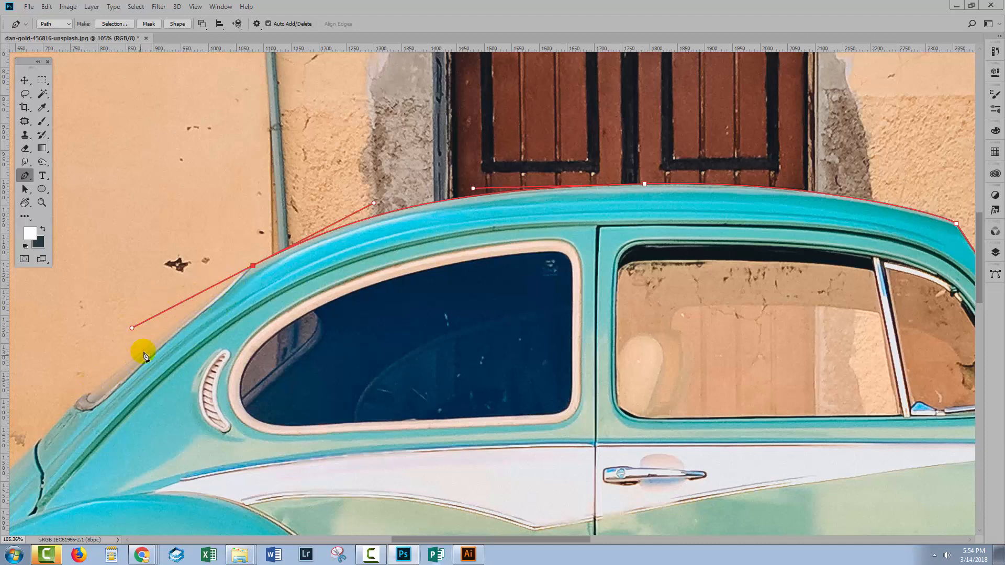
pyautogui.moveTo(145, 266)
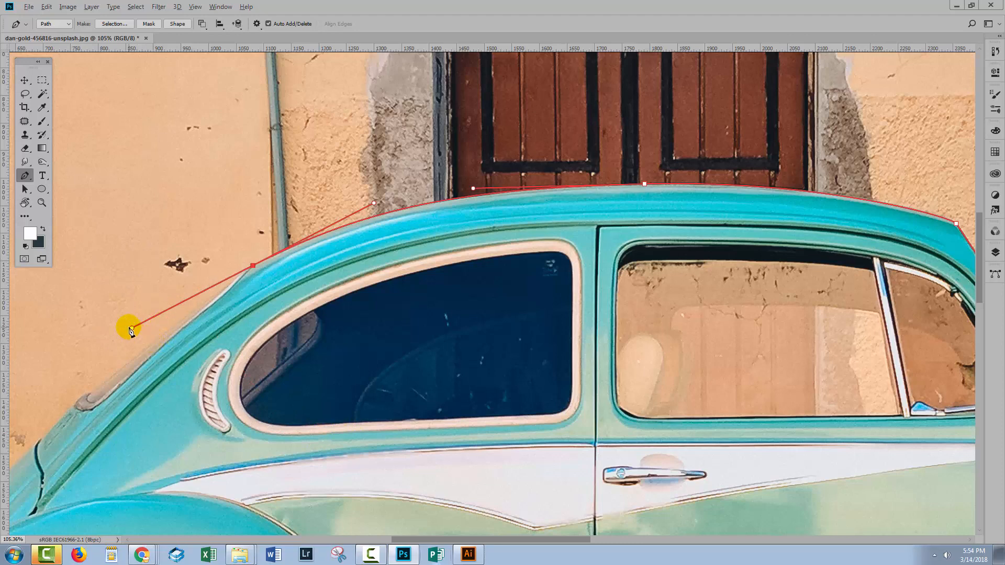
pyautogui.click(133, 331)
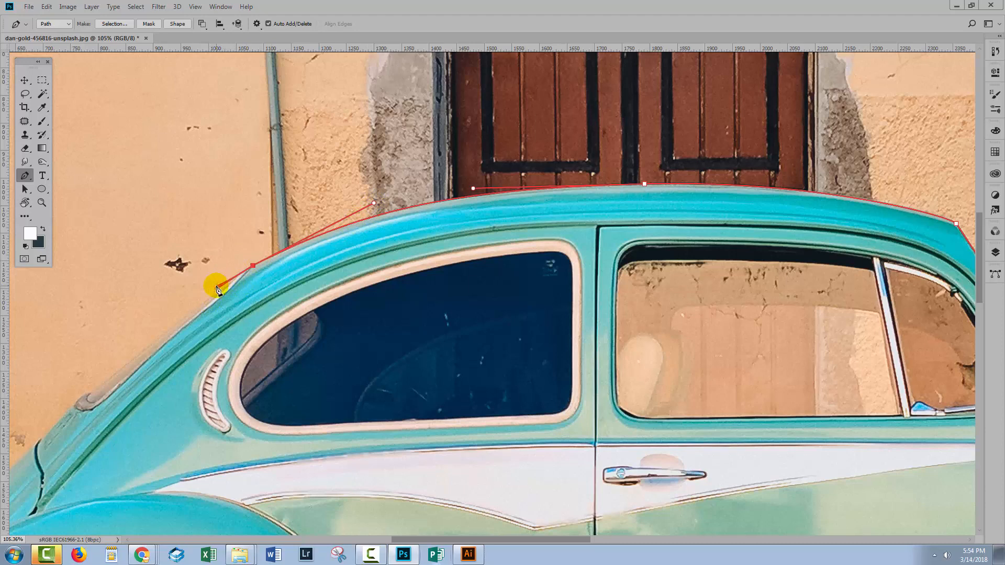
pyautogui.moveTo(225, 283)
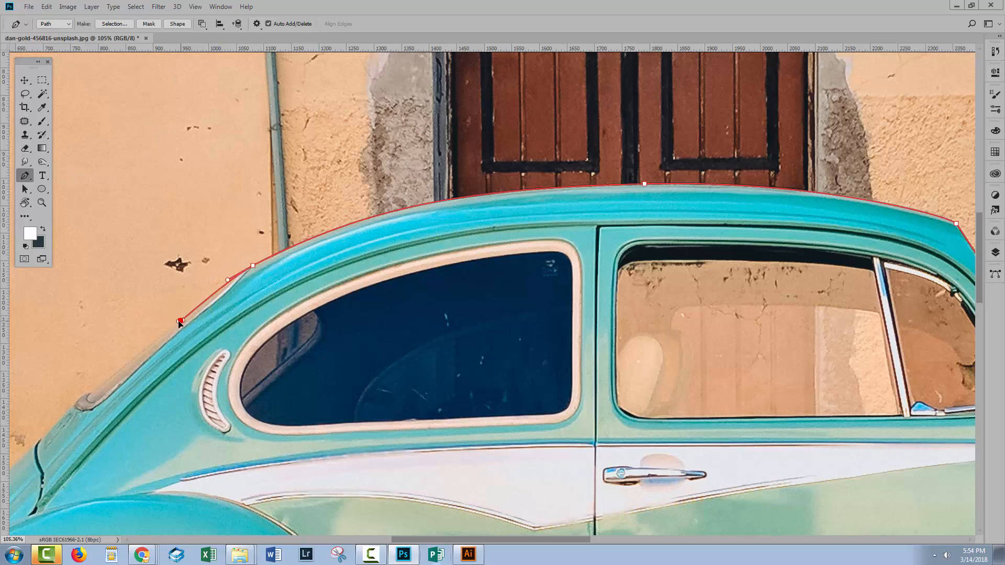
pyautogui.click(180, 322)
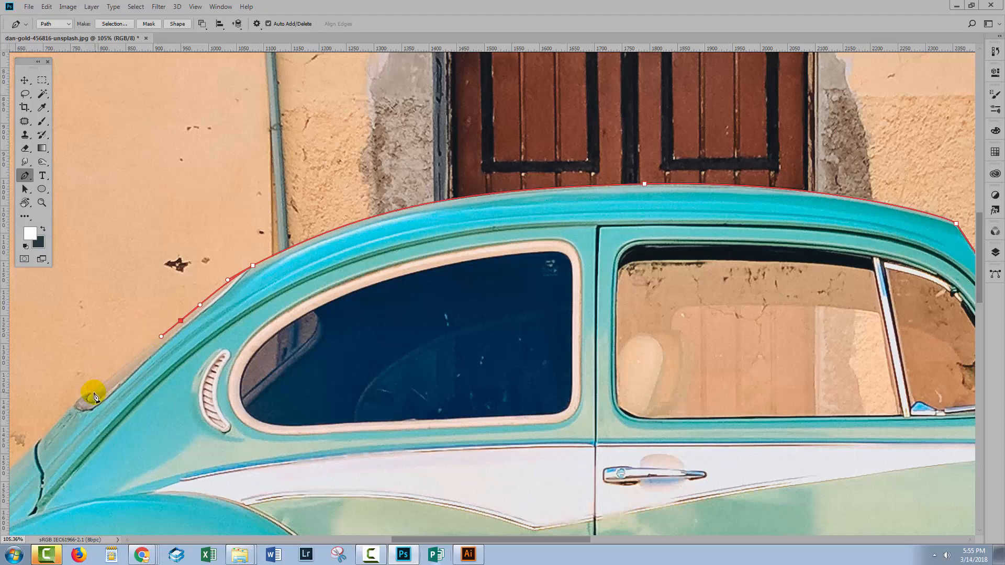
pyautogui.click(93, 396)
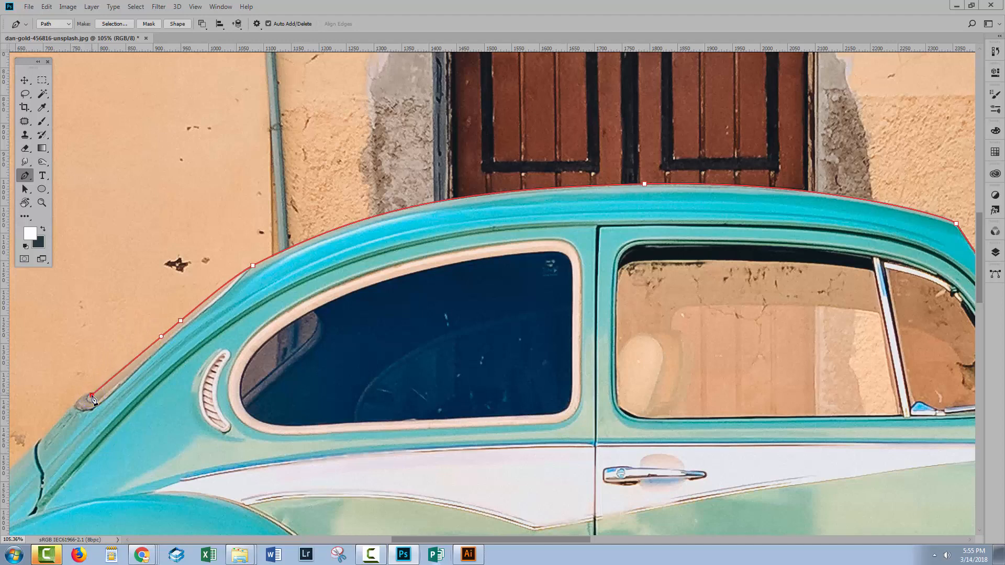
# - Trace the rear body edge down to the fender lip and tail light edge
pyautogui.click(91, 396)
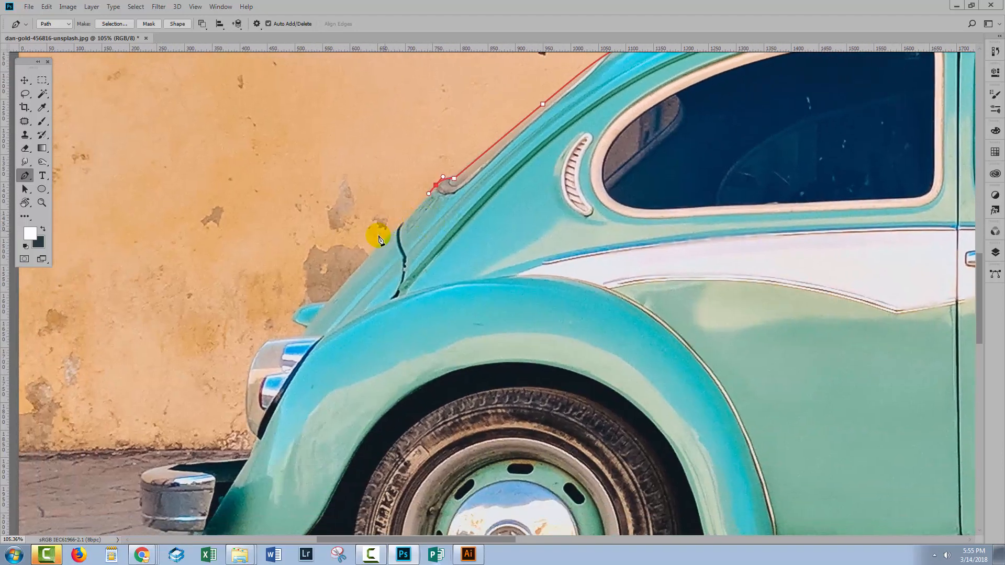
pyautogui.click(295, 314)
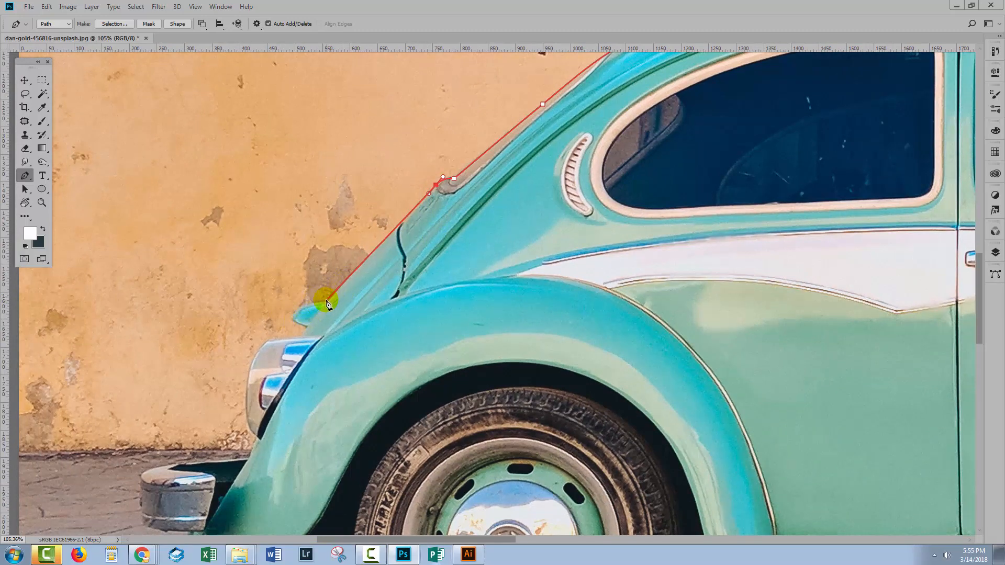
pyautogui.click(327, 302)
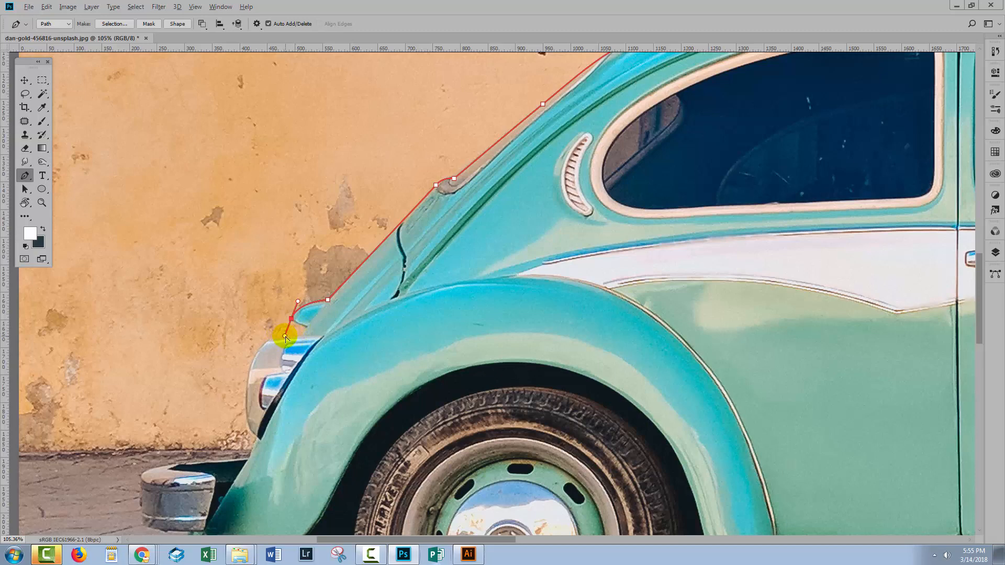
pyautogui.moveTo(305, 328)
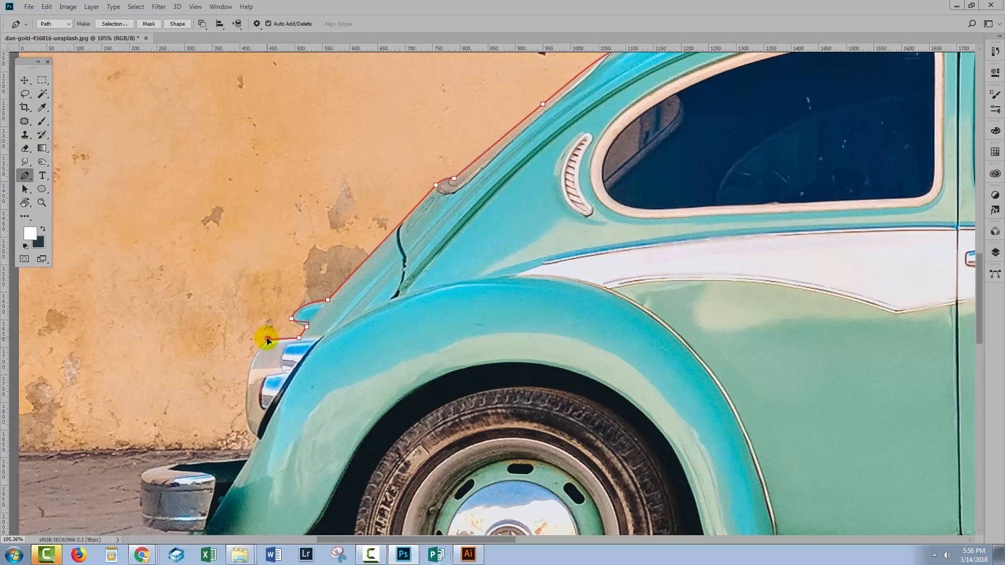
pyautogui.click(268, 340)
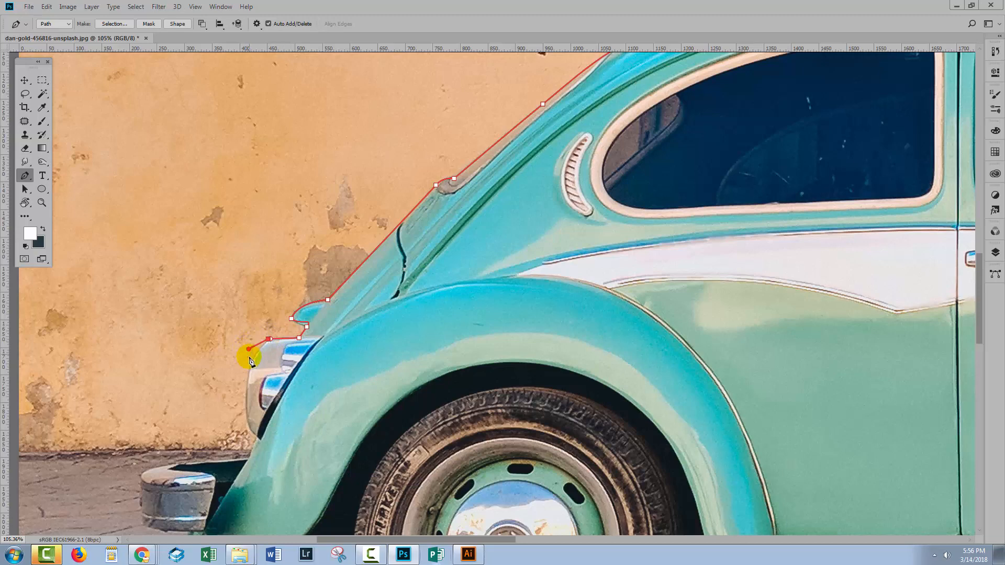
# - Curve the outline around the tail light, rear bumper and exhaust pipe
pyautogui.click(246, 429)
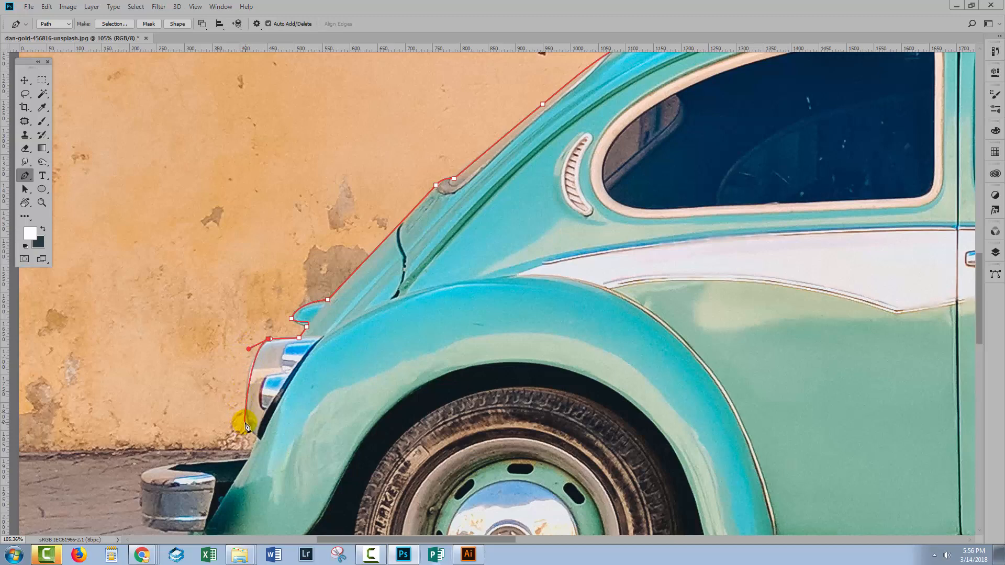
pyautogui.click(246, 426)
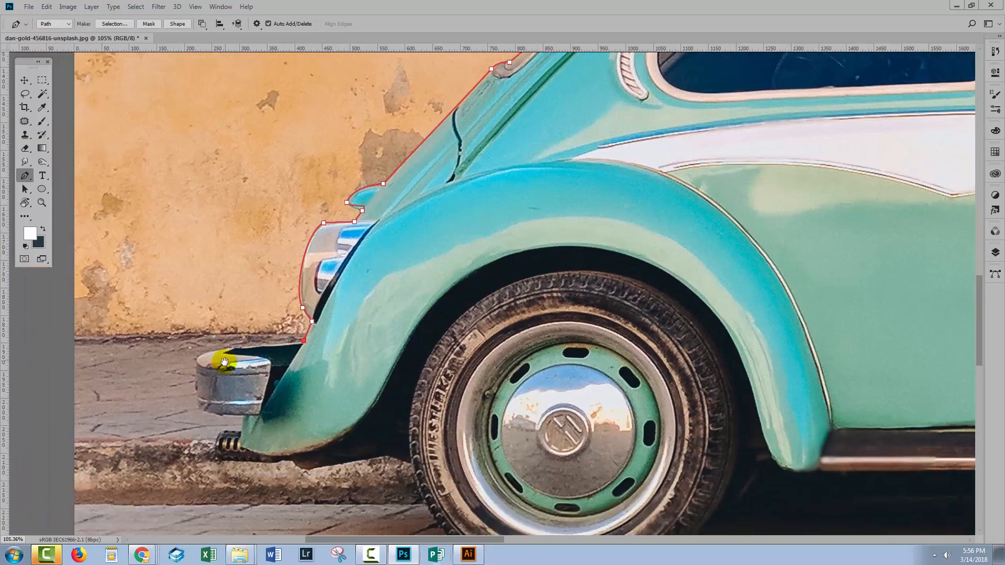
pyautogui.click(196, 359)
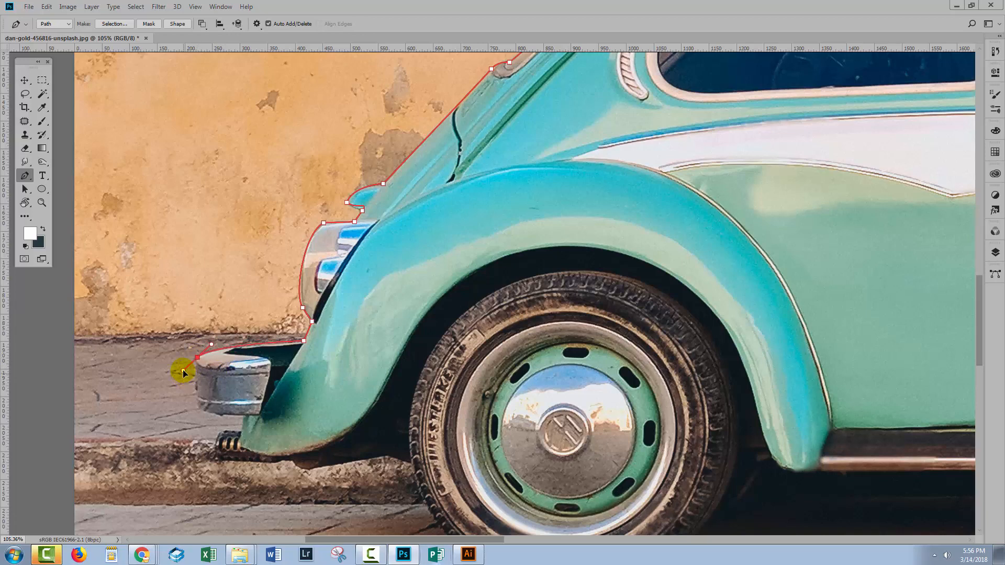
pyautogui.moveTo(195, 377)
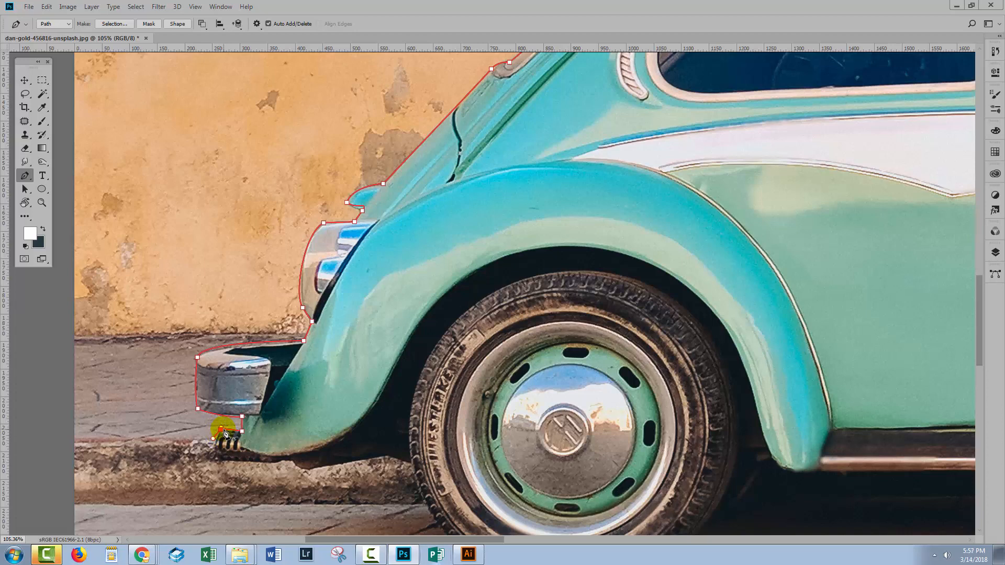
pyautogui.click(222, 434)
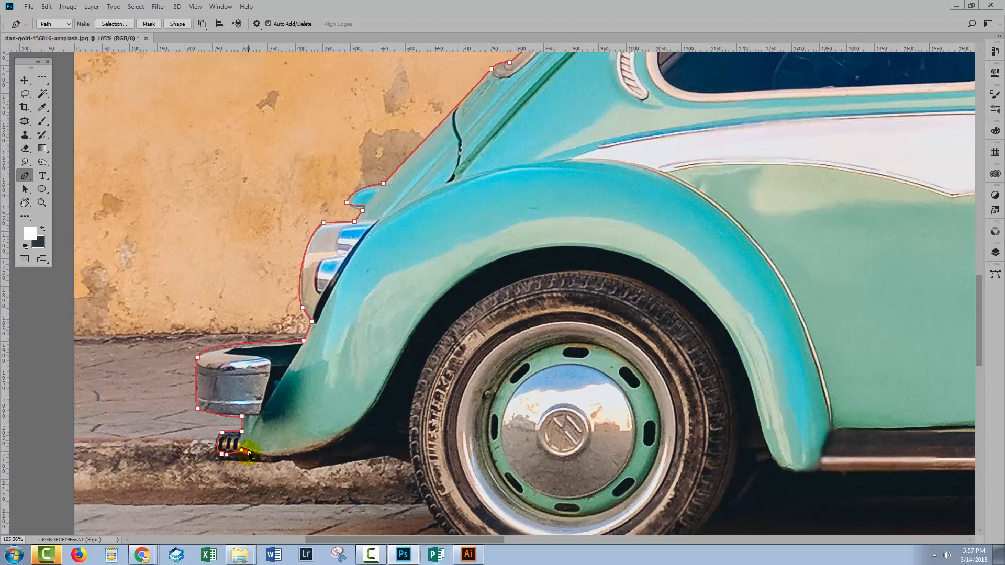
pyautogui.click(372, 428)
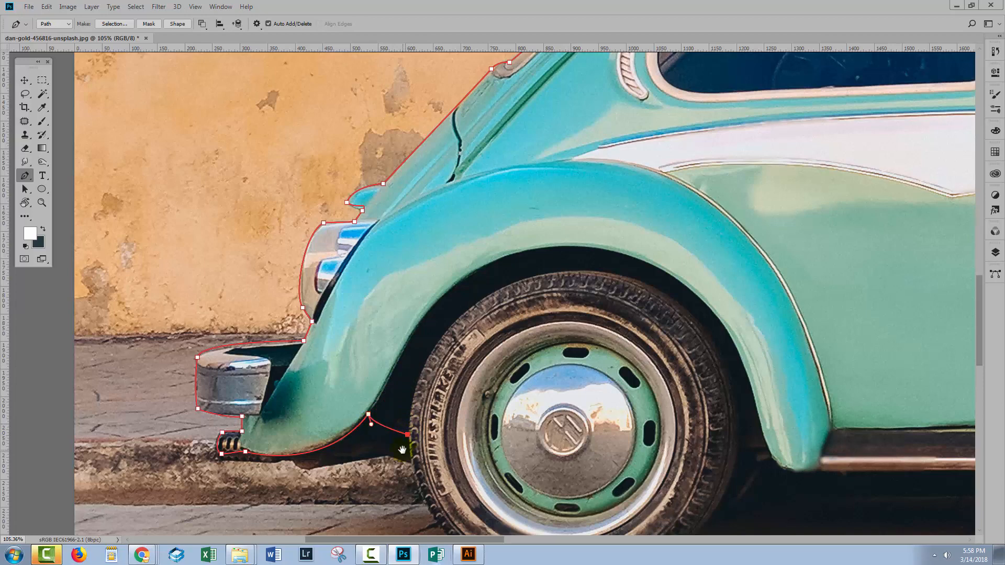
pyautogui.scroll(-3)
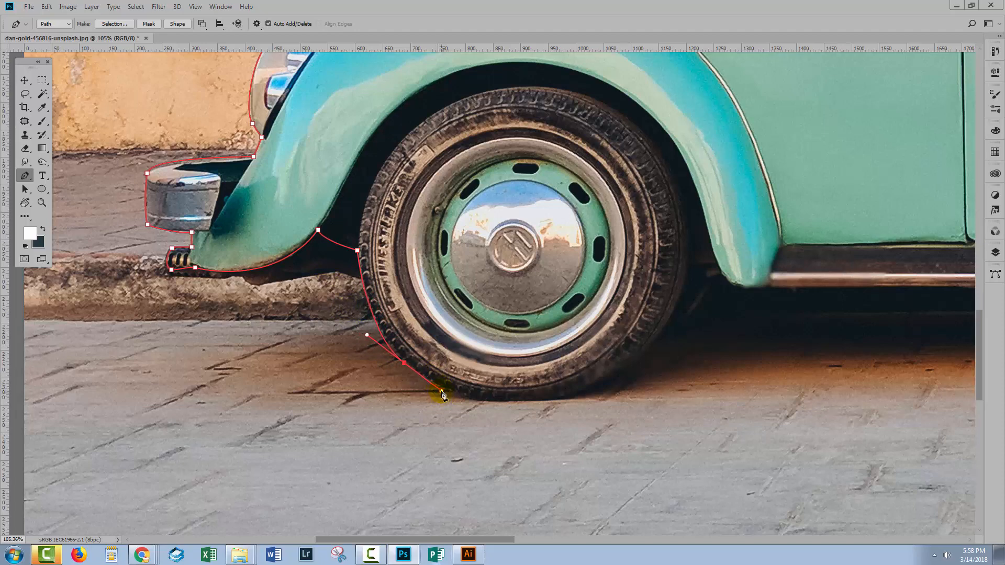
# - Place curved anchors hugging the rear tyre's edge down to its bottom
pyautogui.click(405, 370)
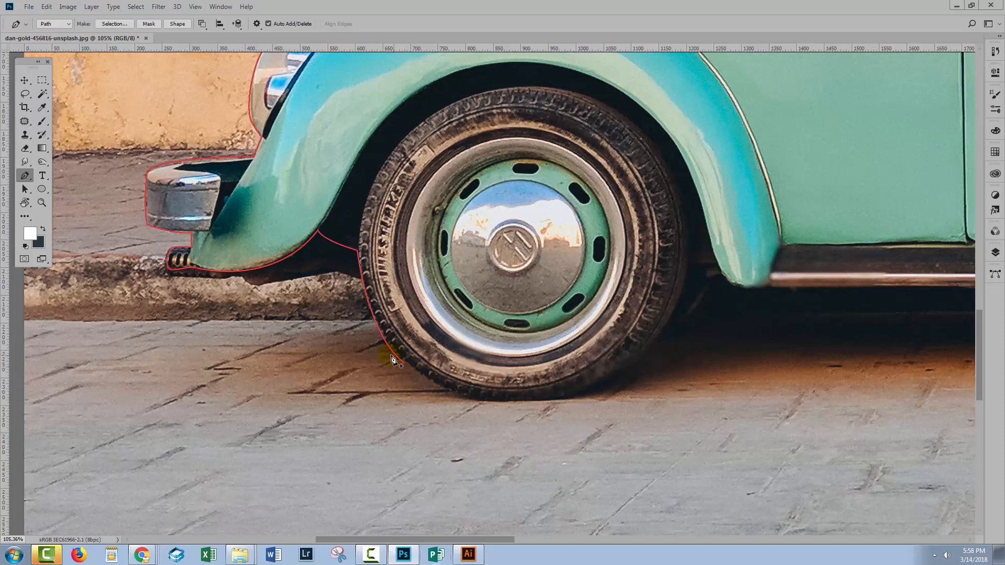
pyautogui.moveTo(403, 358)
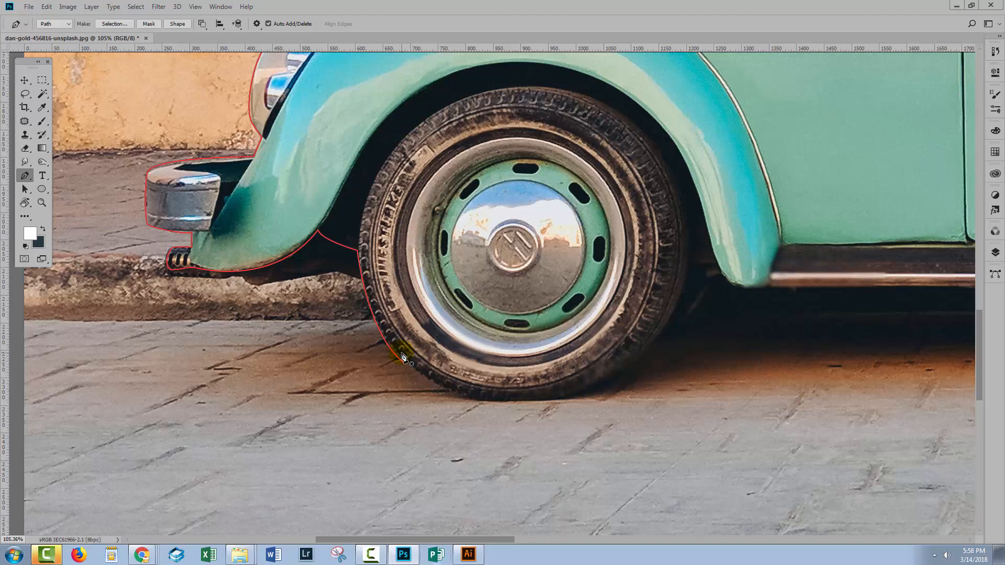
pyautogui.moveTo(406, 368)
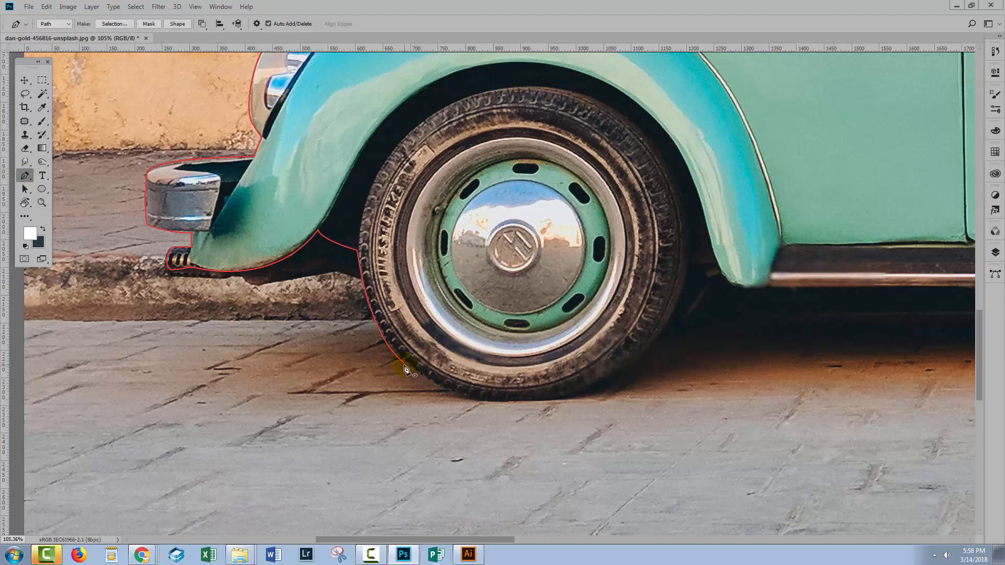
pyautogui.click(404, 369)
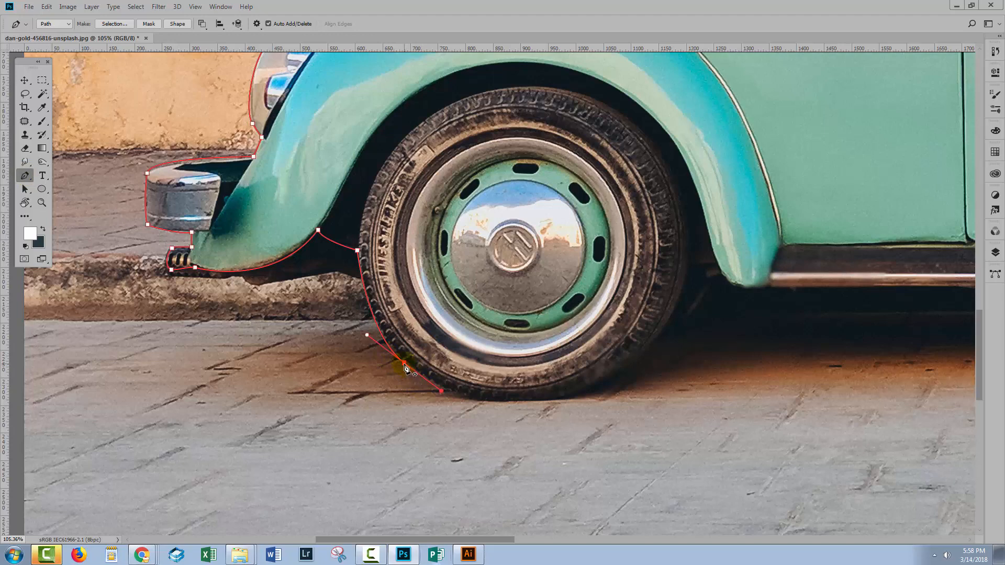
pyautogui.moveTo(415, 385)
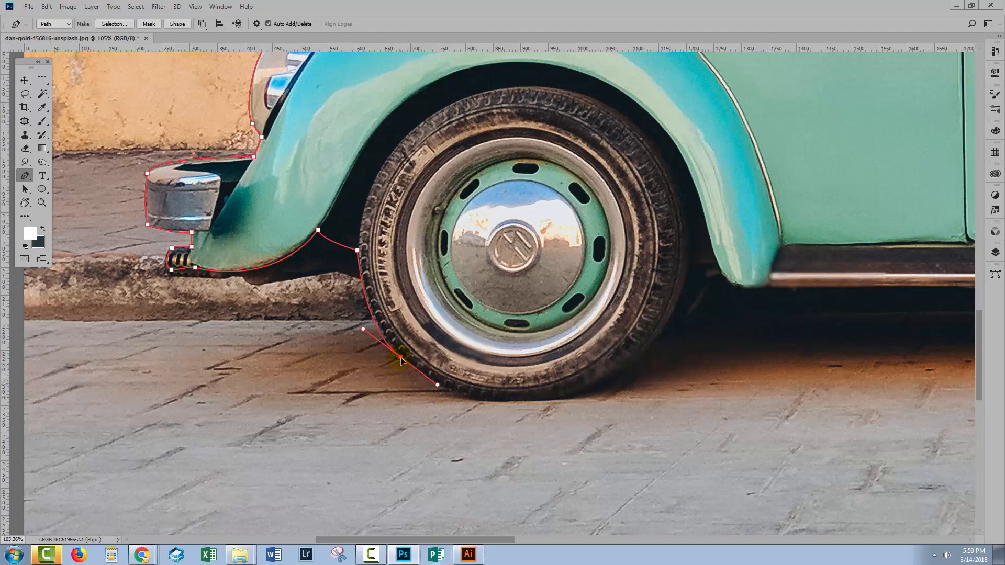
pyautogui.click(400, 357)
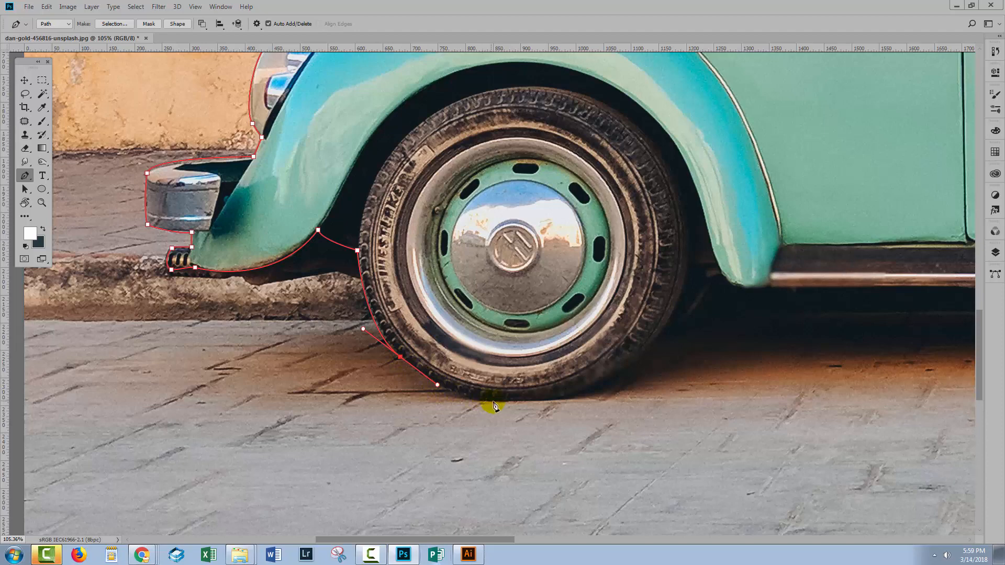
pyautogui.click(535, 405)
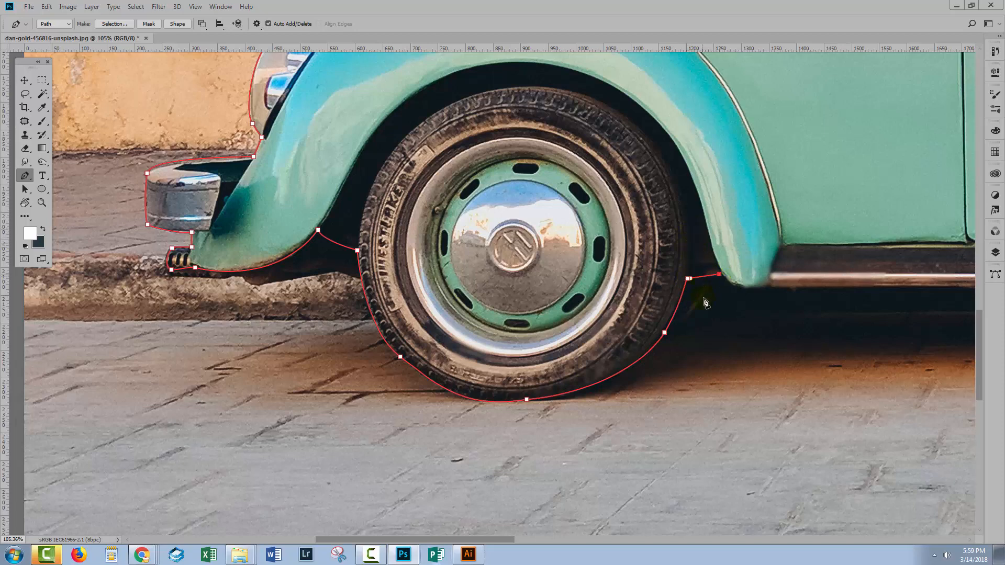
# - Anchor the tyre curve against the body behind the wheel
pyautogui.click(756, 286)
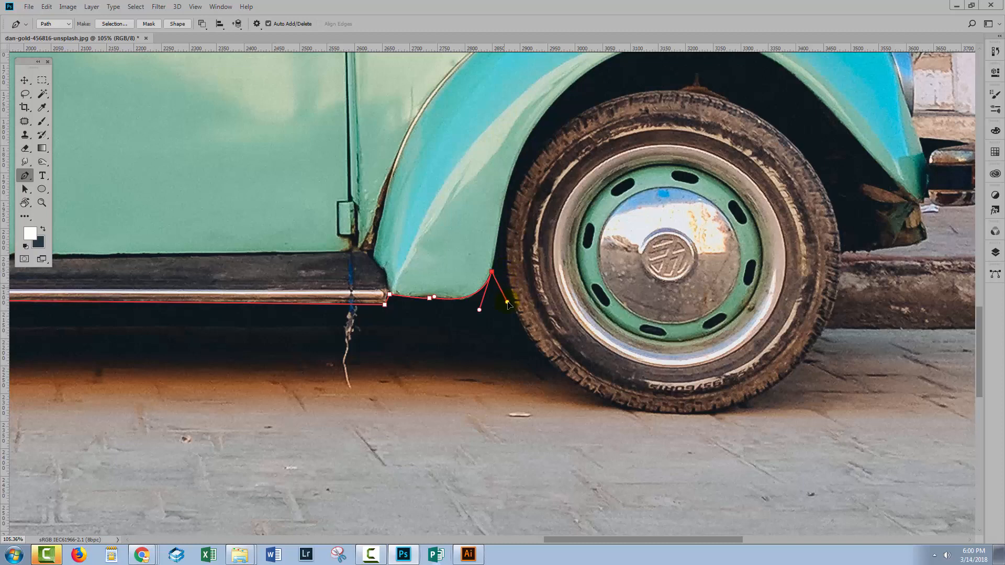
pyautogui.moveTo(513, 314)
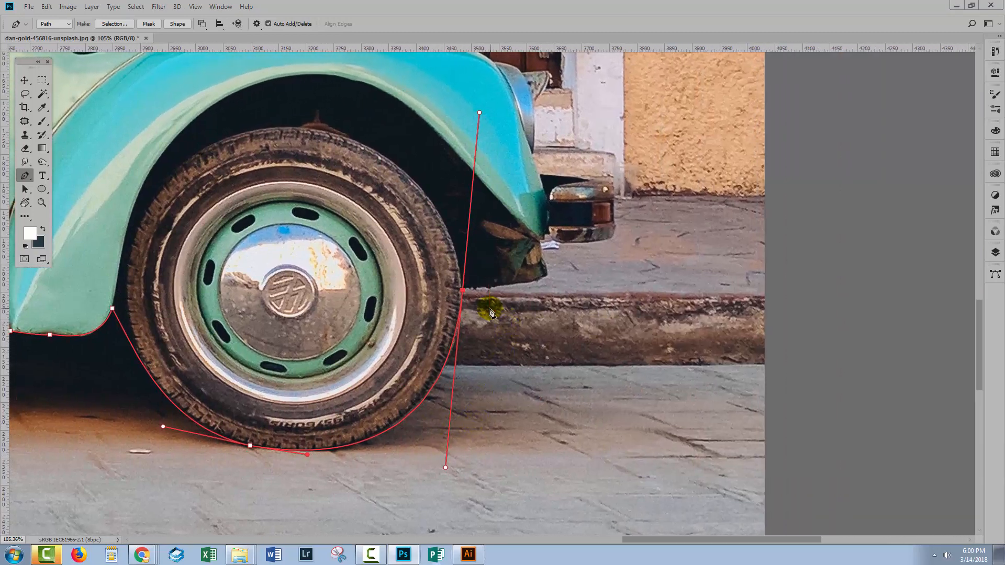
pyautogui.moveTo(527, 283)
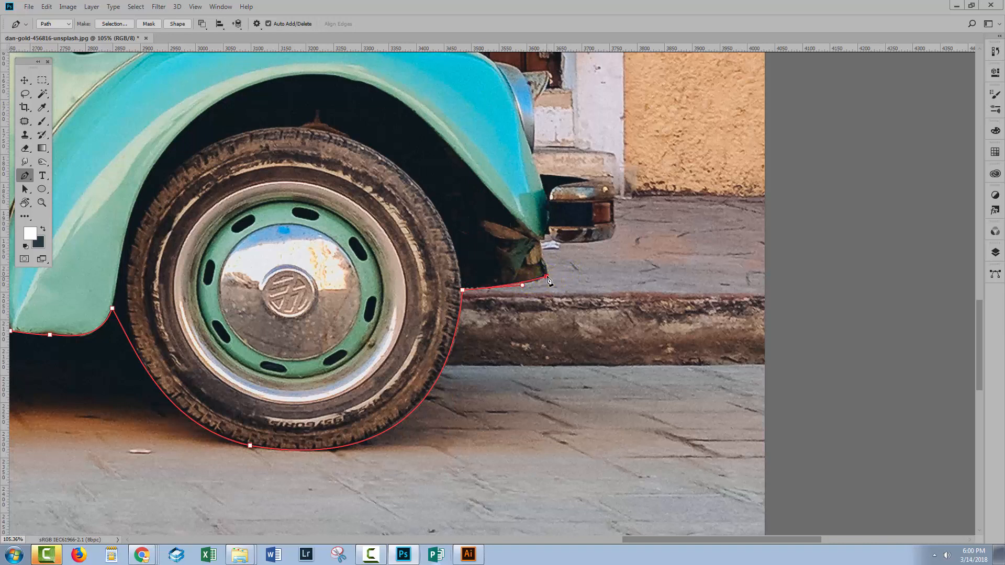
# - Add an anchor under the front bumper
pyautogui.click(545, 275)
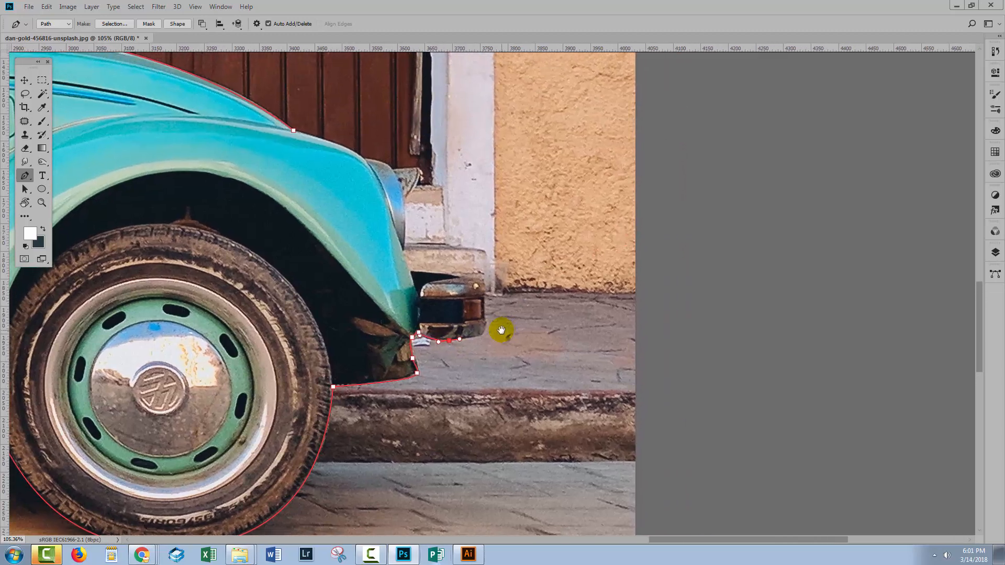
pyautogui.moveTo(486, 324)
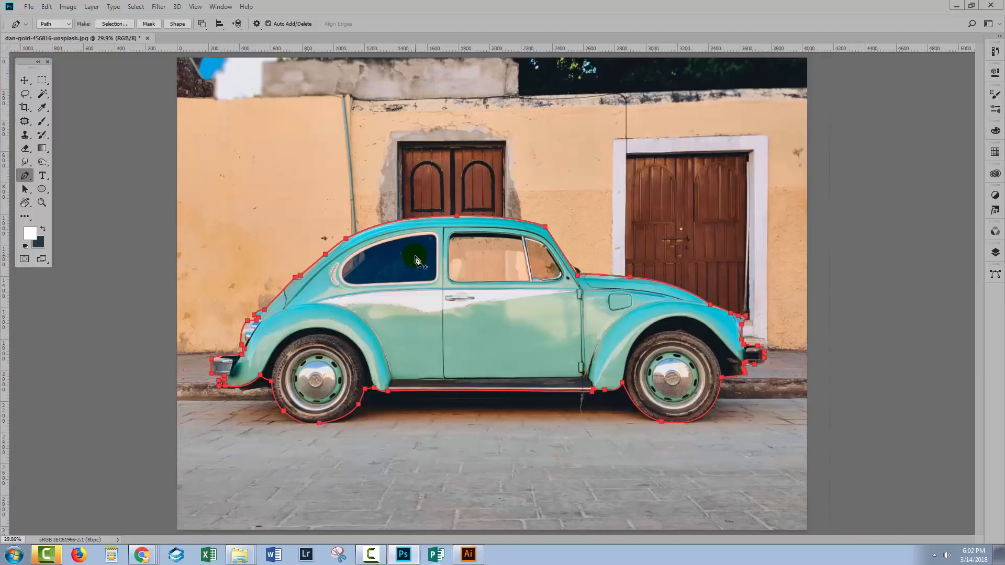
pyautogui.moveTo(282, 225)
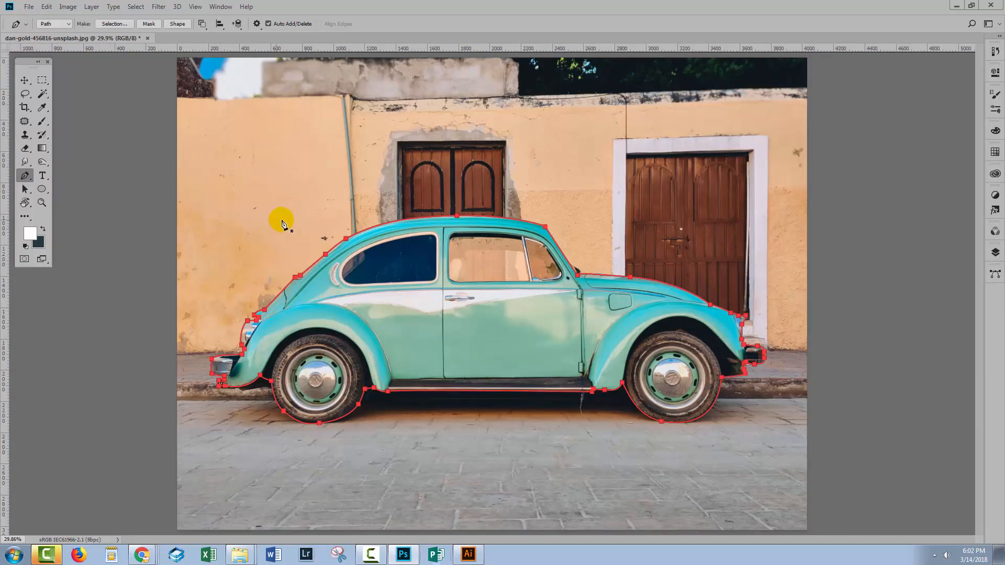
pyautogui.moveTo(346, 232)
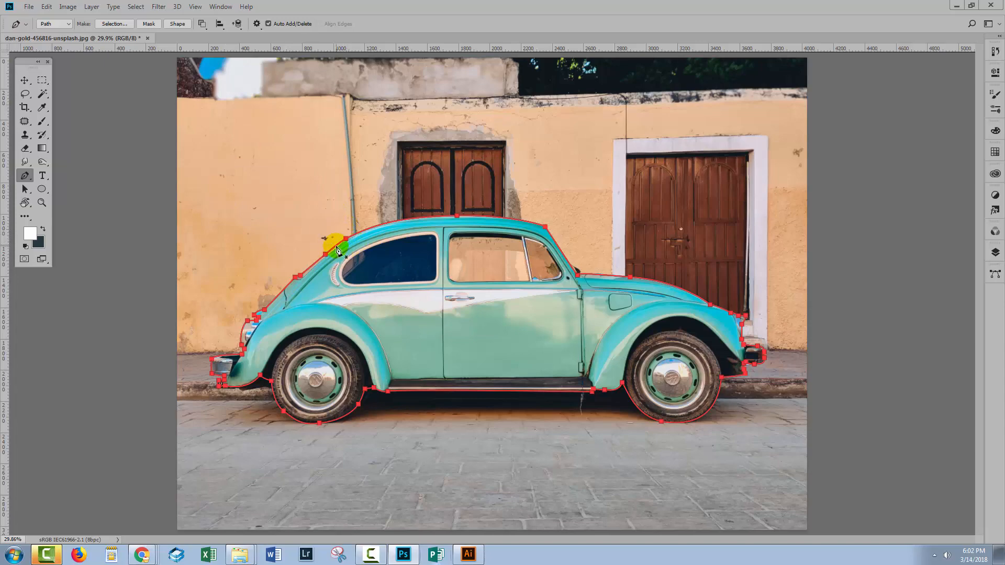
# - Zoom in on the rear roof section and switch to the Direct Selection Tool
pyautogui.click(41, 203)
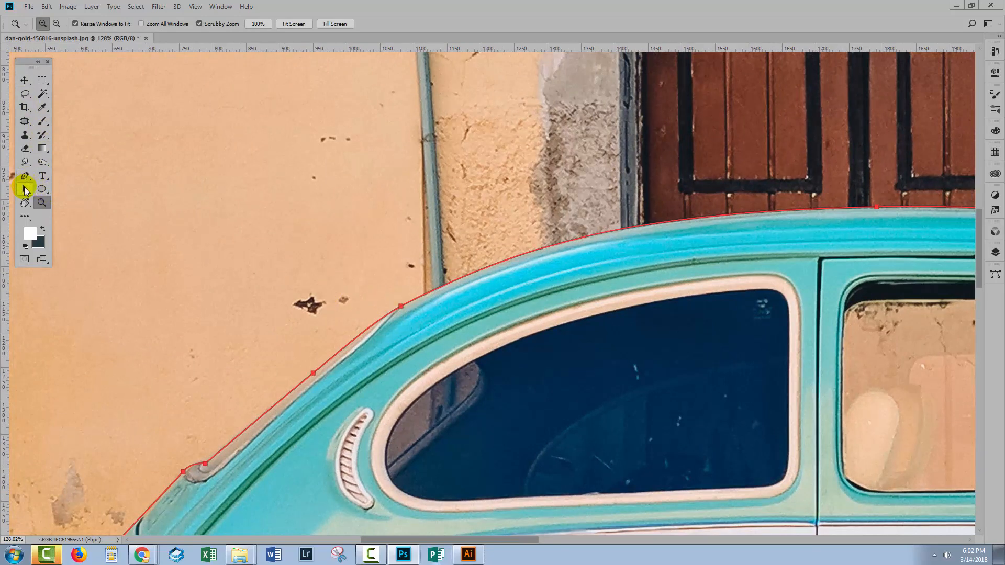
pyautogui.click(25, 189)
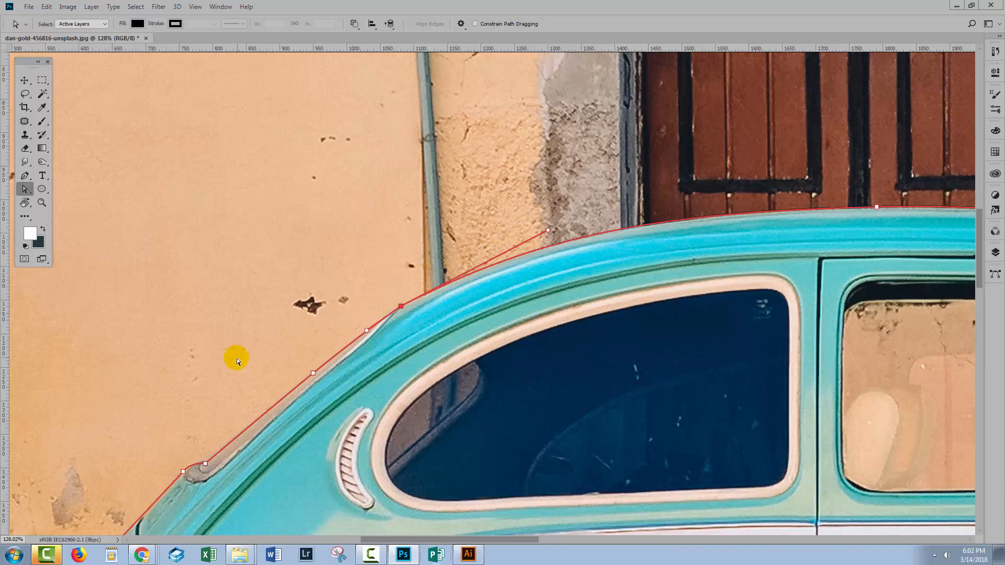
pyautogui.moveTo(203, 471)
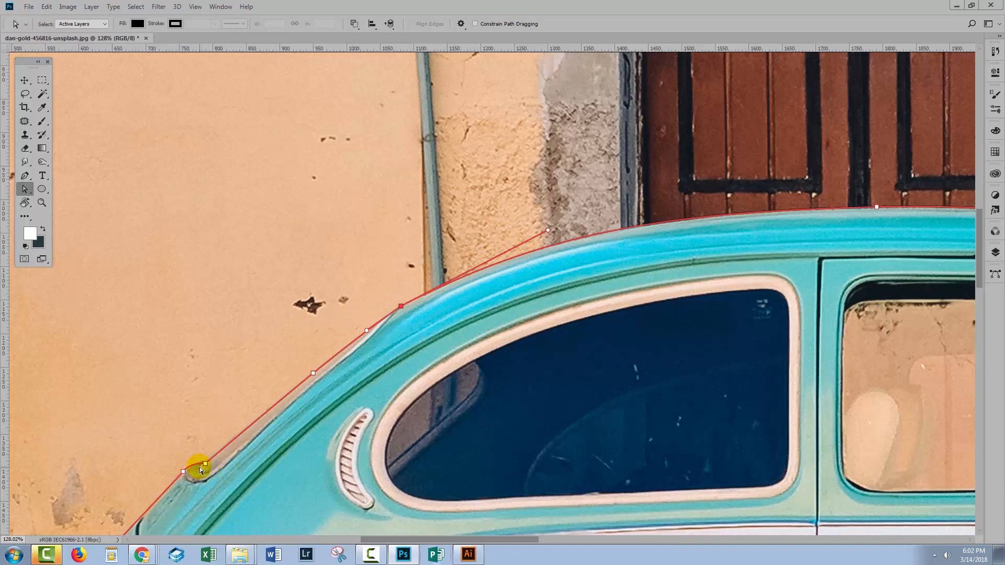
pyautogui.moveTo(323, 220)
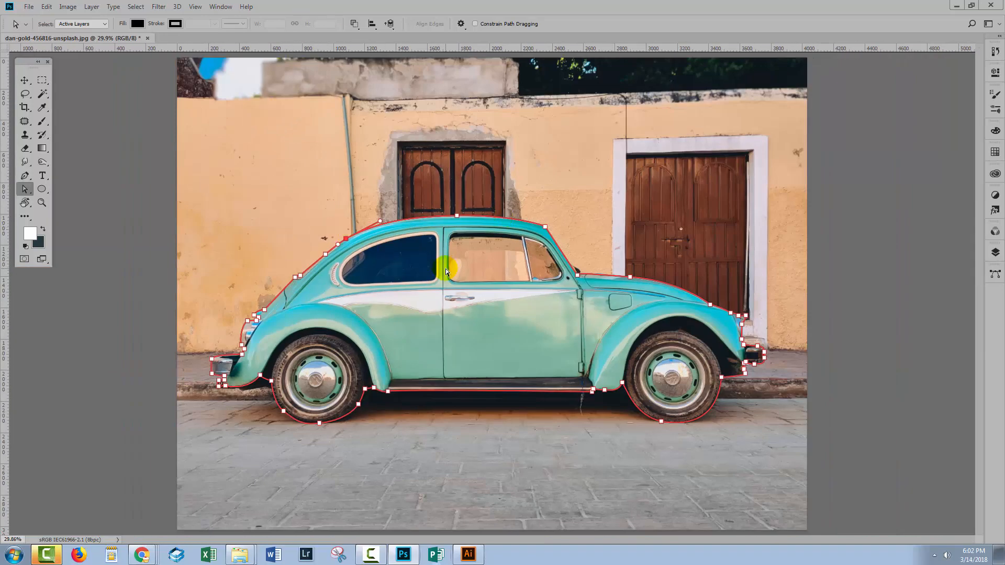
pyautogui.moveTo(459, 268)
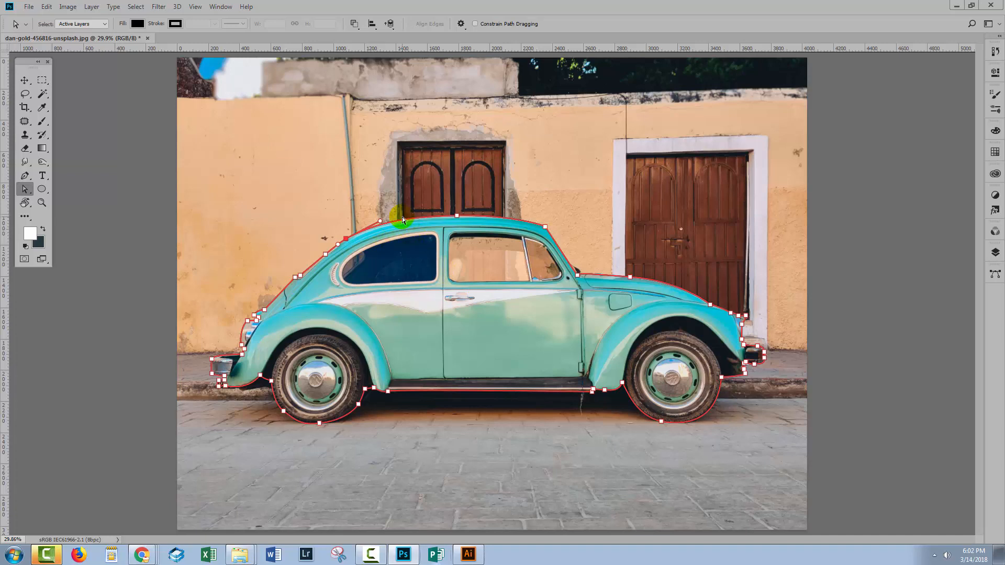
pyautogui.moveTo(997, 272)
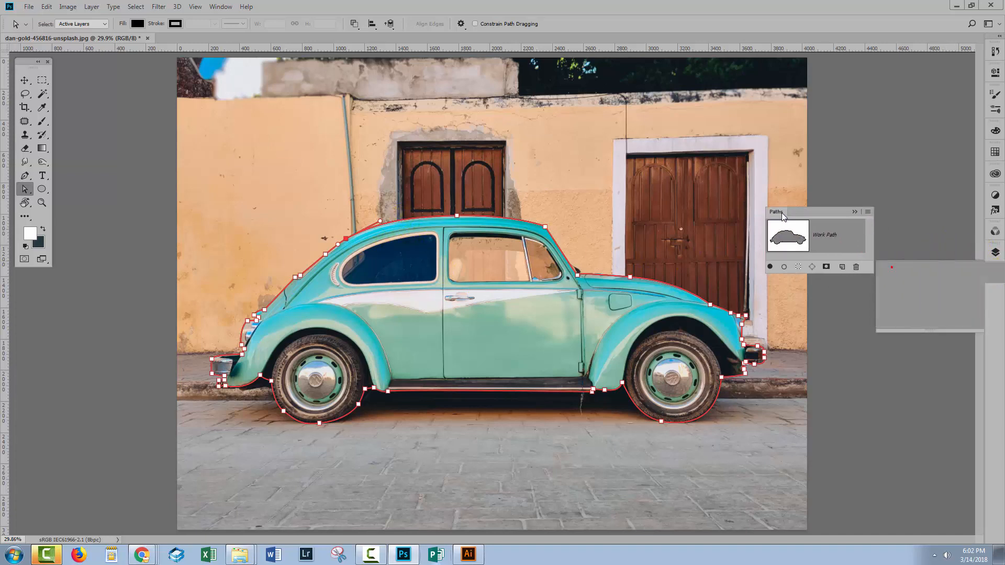
# - Enlarge the Paths panel, apply Combine Shapes, and save Work Path as 'Path 1'
pyautogui.moveTo(777, 212); pyautogui.dragTo(762, 201)
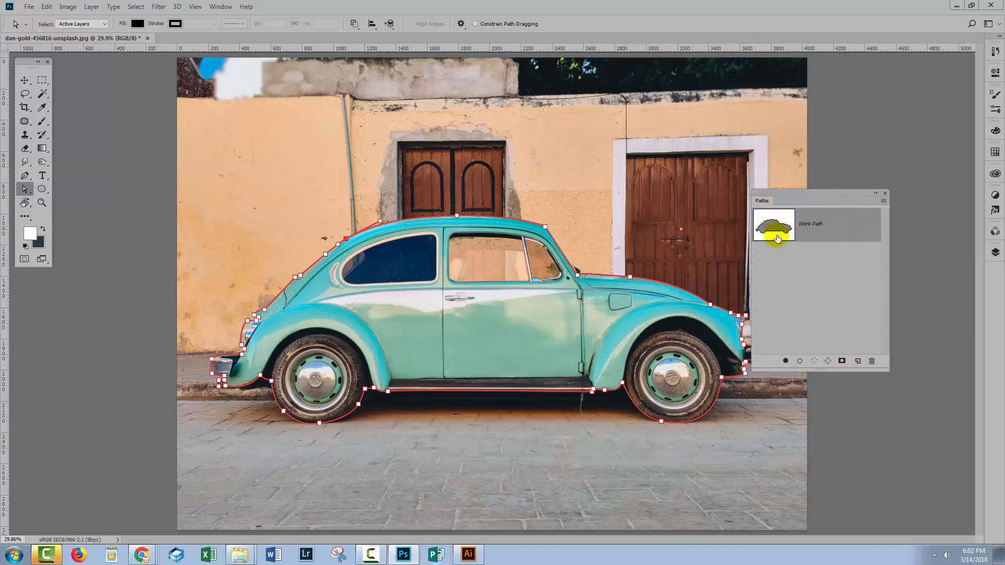
pyautogui.moveTo(780, 220)
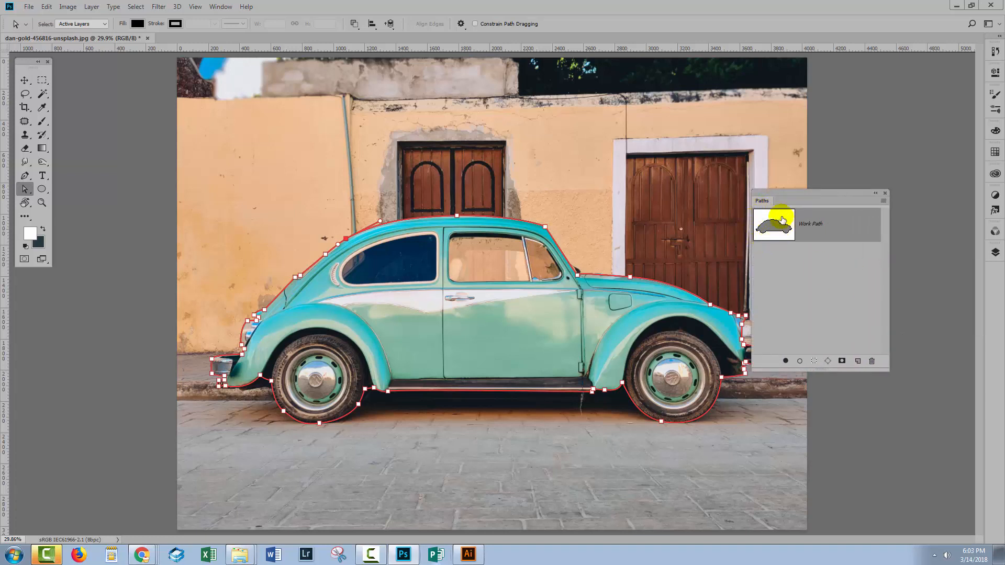
pyautogui.moveTo(419, 74)
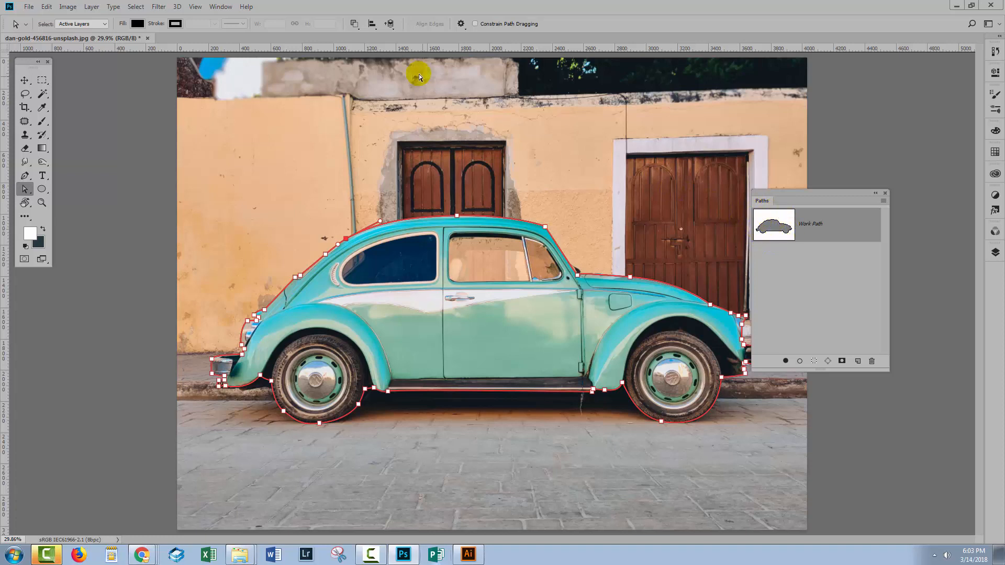
pyautogui.click(354, 24)
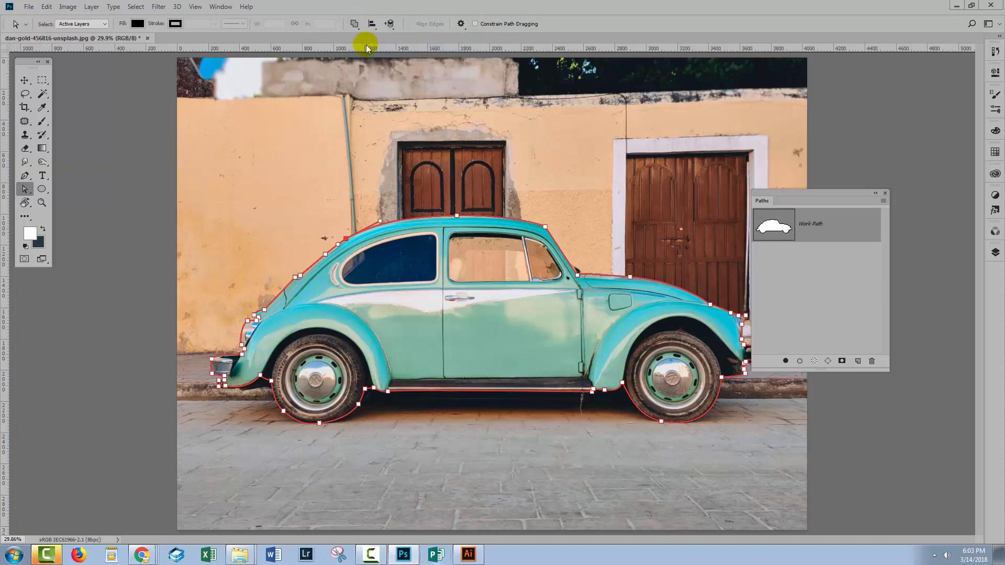
pyautogui.click(354, 23)
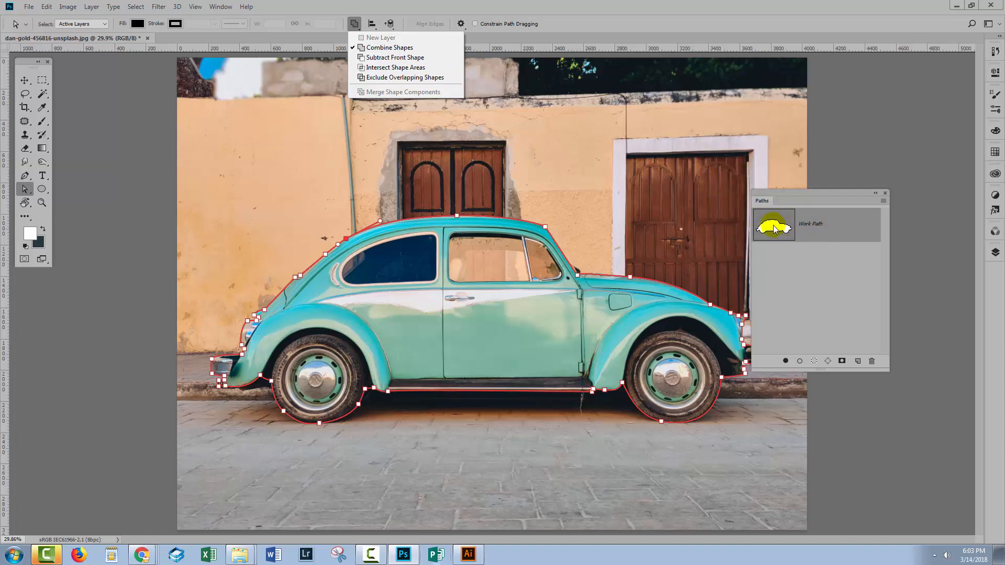
pyautogui.moveTo(770, 232)
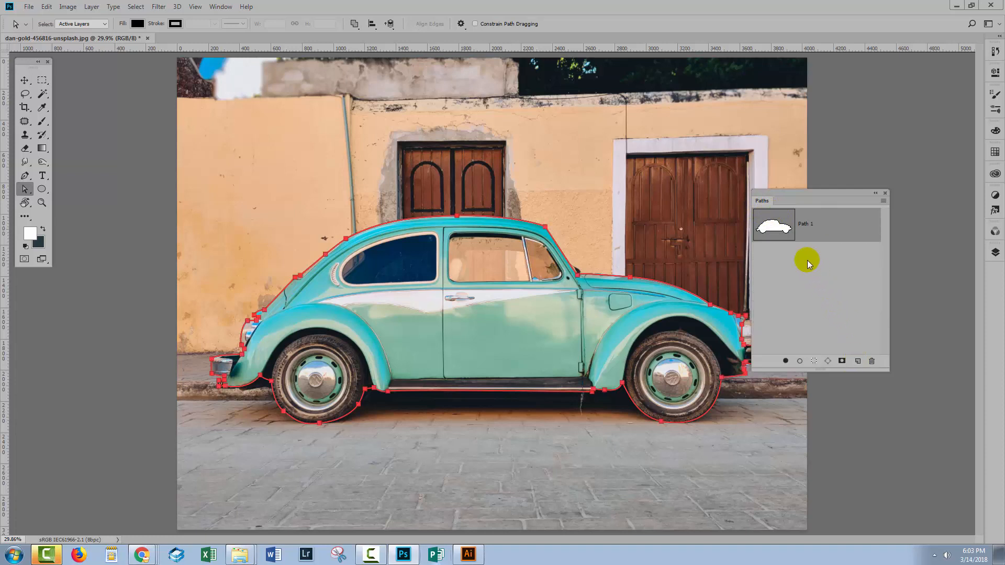
pyautogui.moveTo(823, 262)
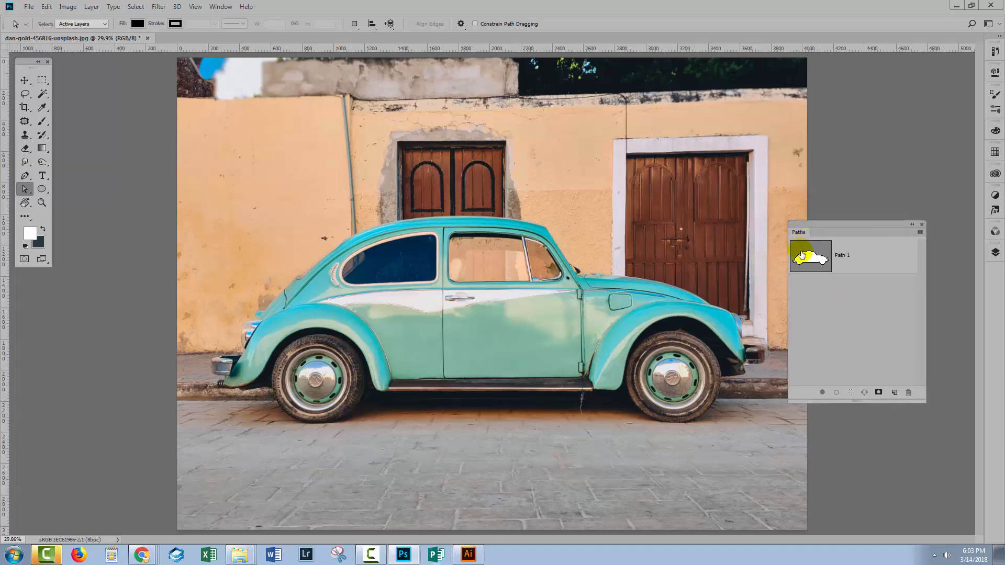
pyautogui.click(810, 255)
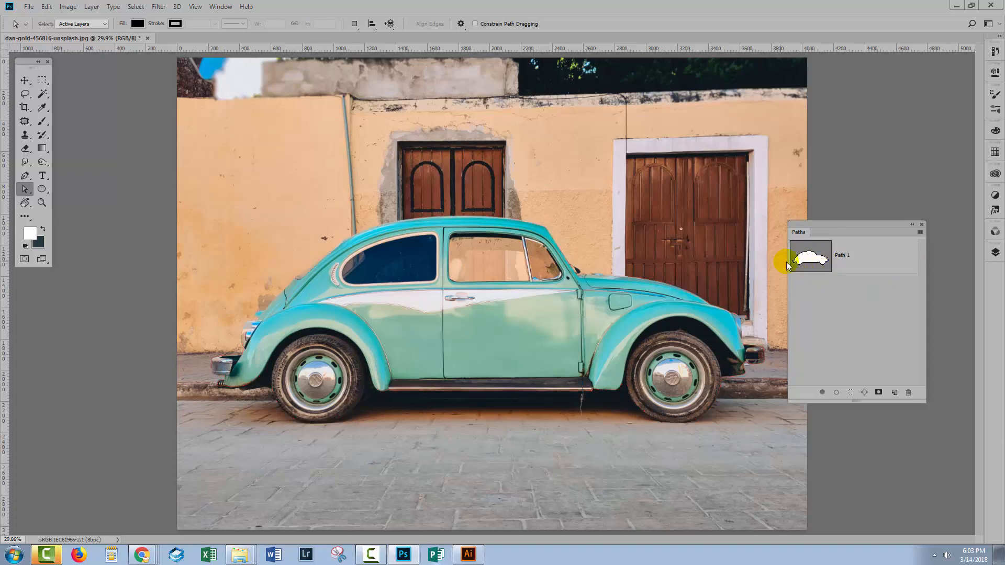
pyautogui.click(842, 255)
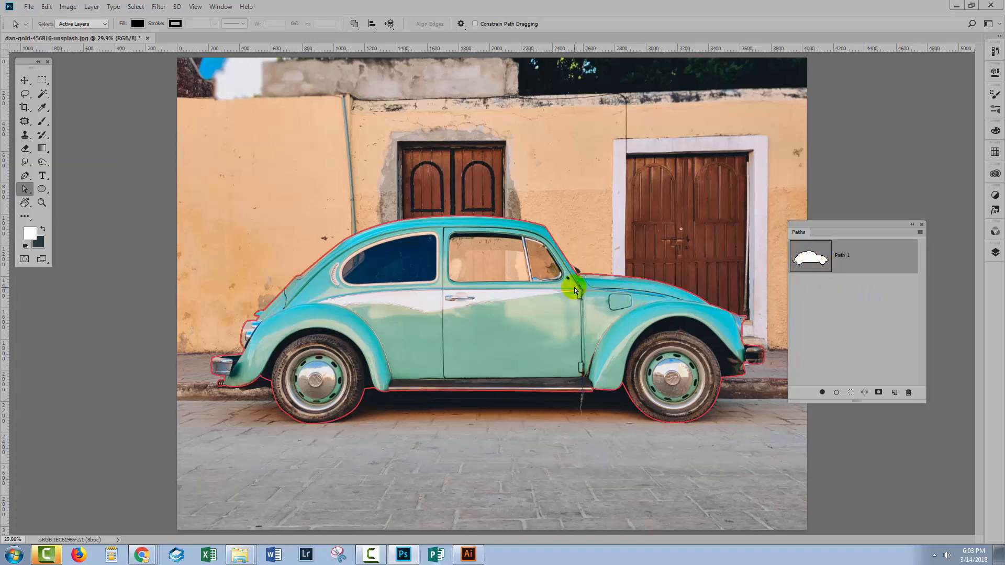
pyautogui.moveTo(51, 195)
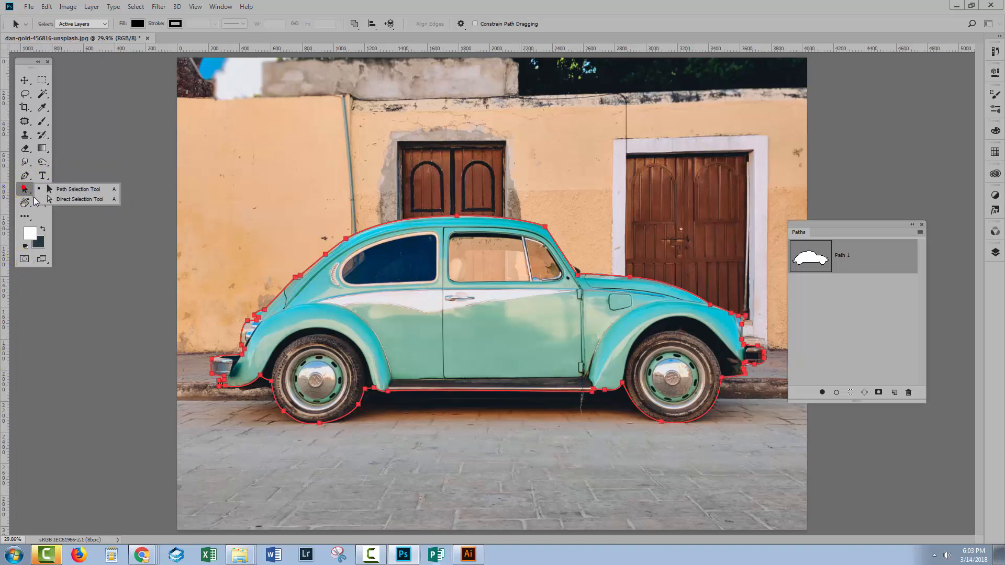
pyautogui.click(77, 189)
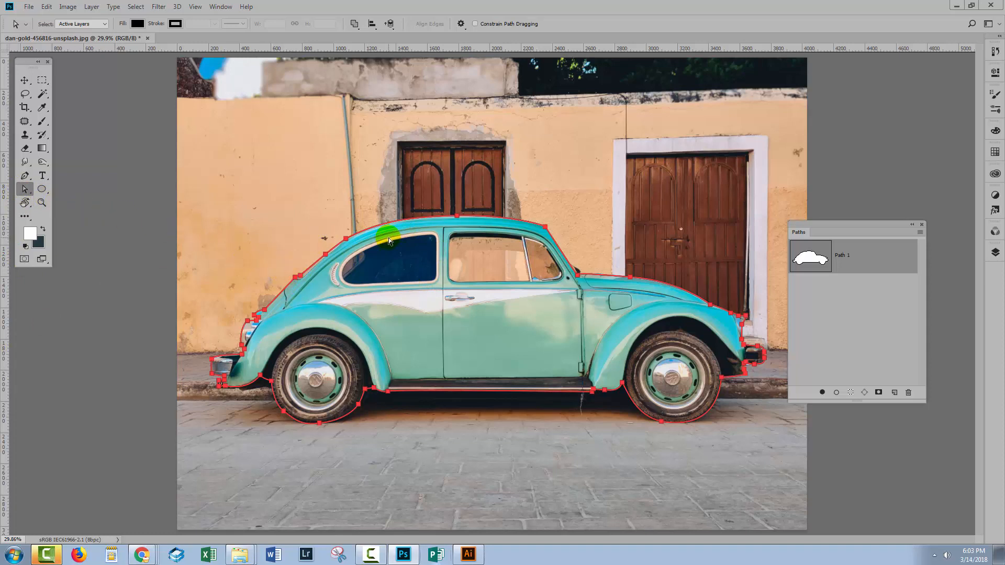
pyautogui.moveTo(776, 185)
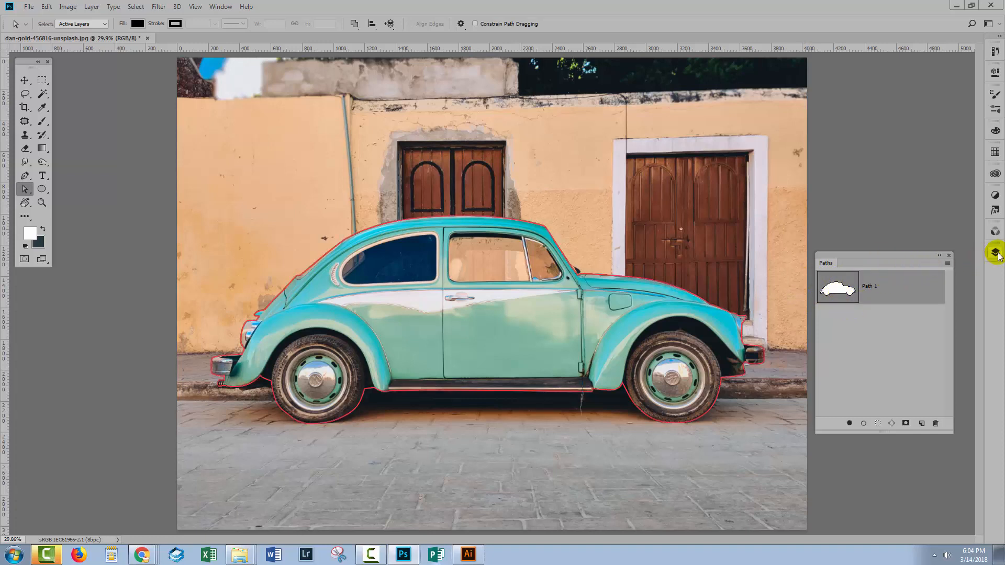
# - Show the Layers panel from the right-hand dock, revealing Layer 0
pyautogui.click(996, 252)
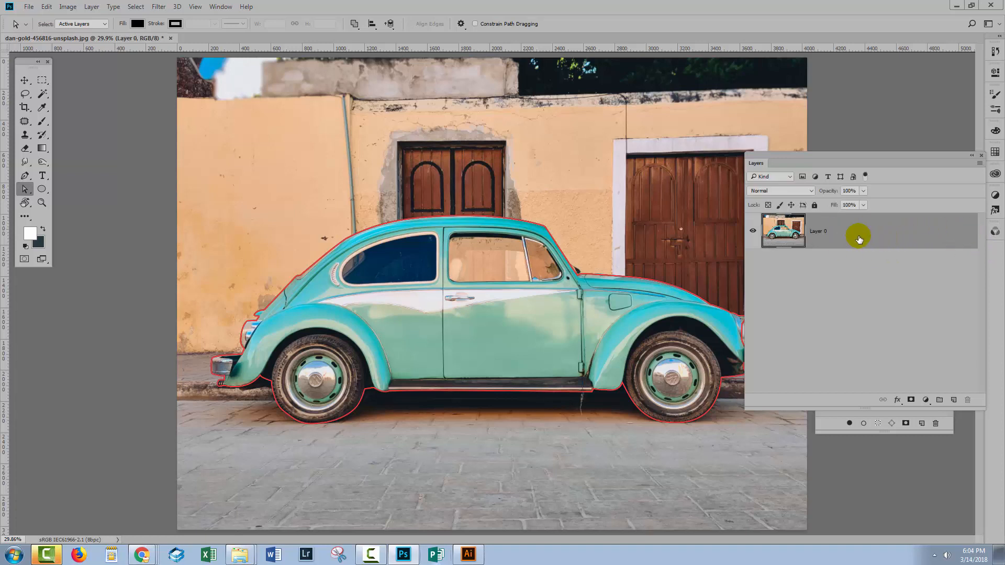
pyautogui.moveTo(562, 367)
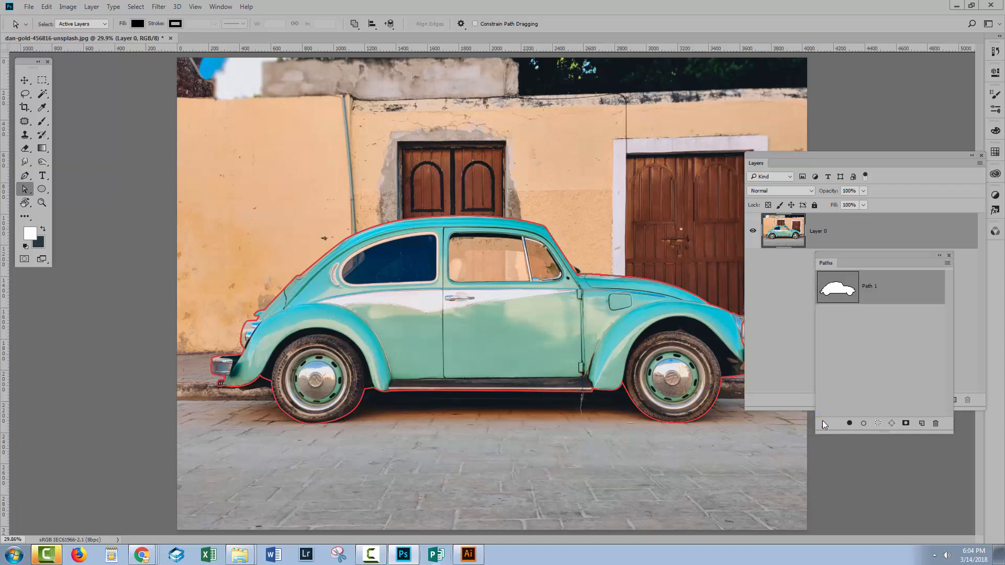
pyautogui.moveTo(803, 213)
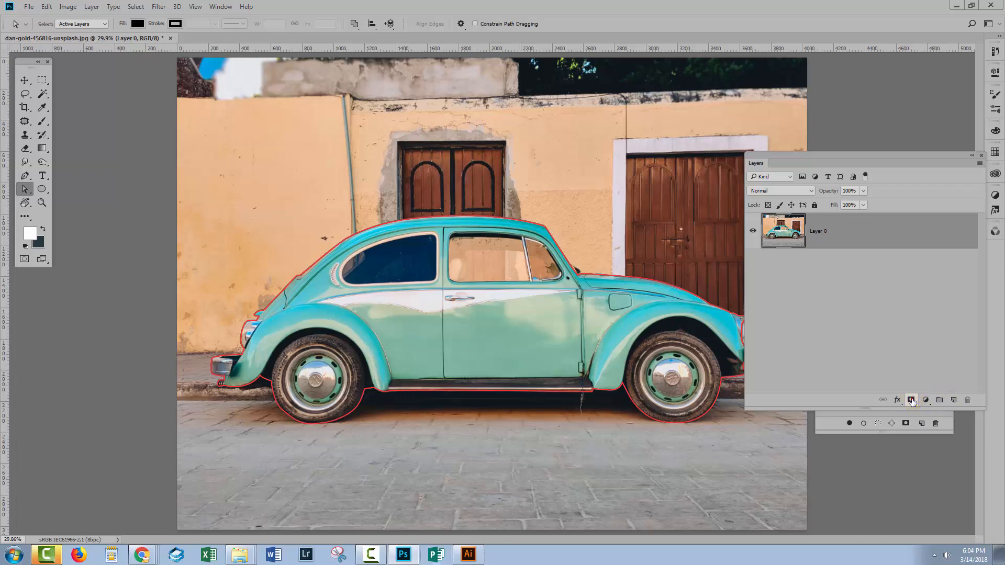
# - Add a vector mask to Layer 0 from Path 1 and select the mask thumbnail
pyautogui.click(911, 400)
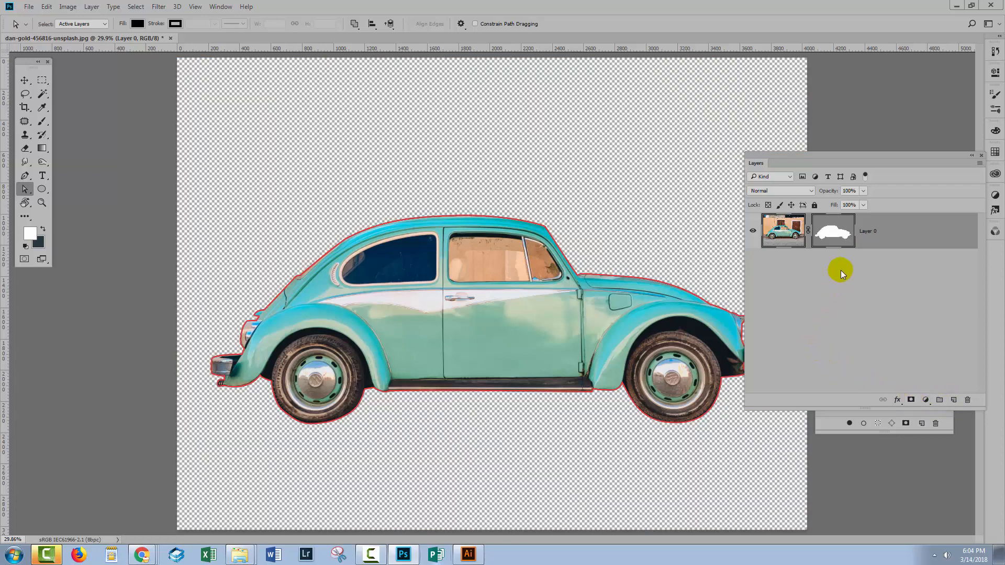
pyautogui.moveTo(753, 168)
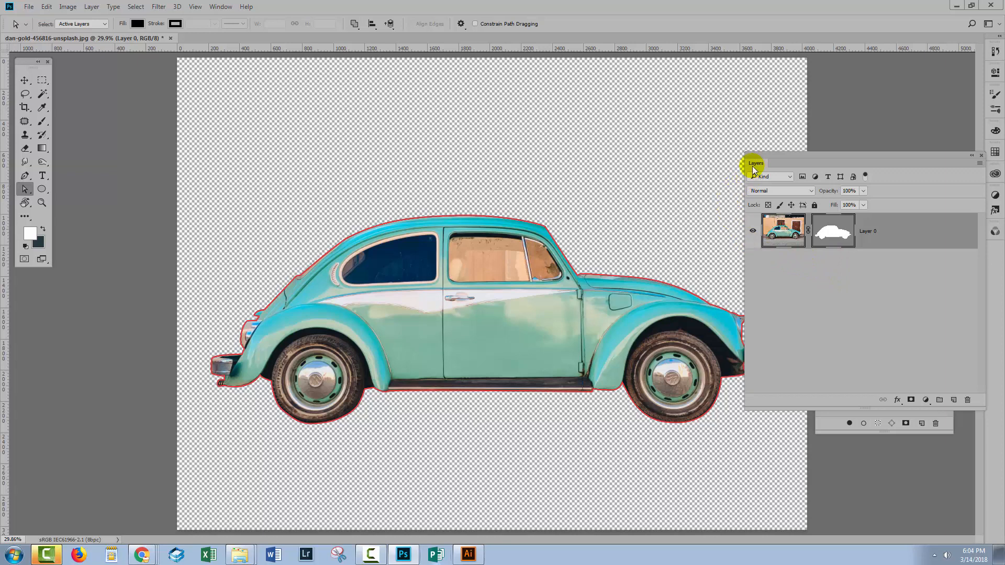
pyautogui.moveTo(723, 295)
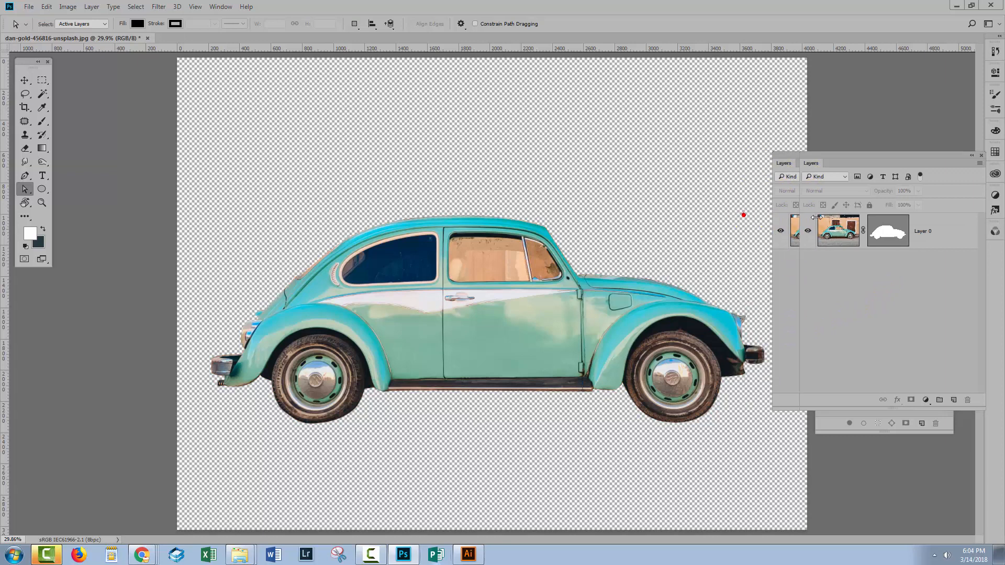
pyautogui.click(888, 231)
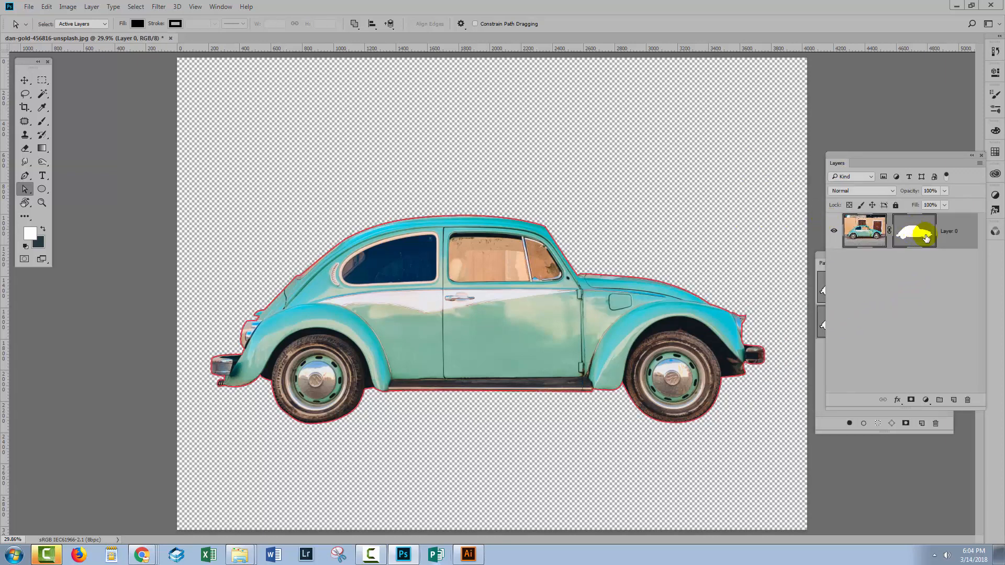
pyautogui.moveTo(916, 234)
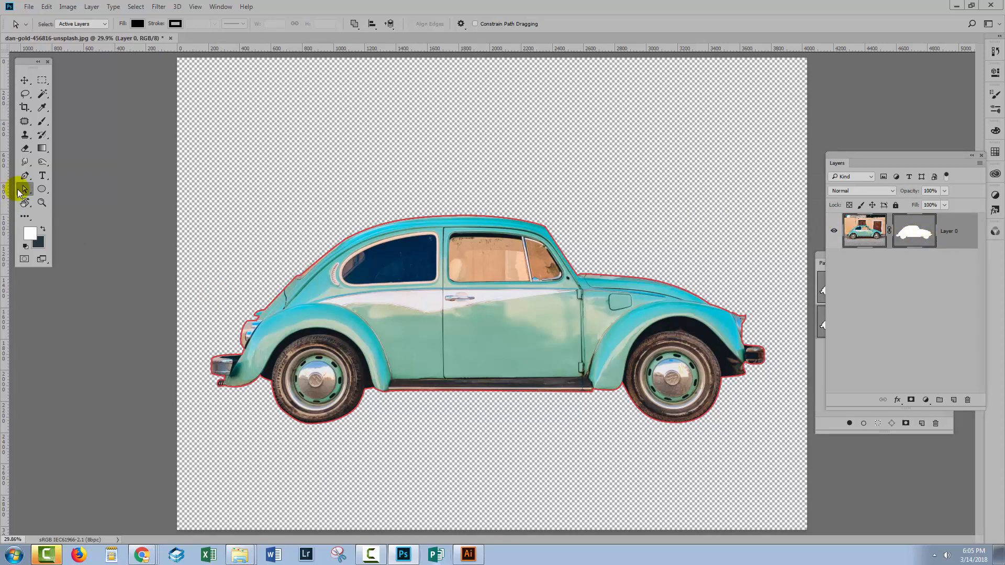
pyautogui.click(24, 189)
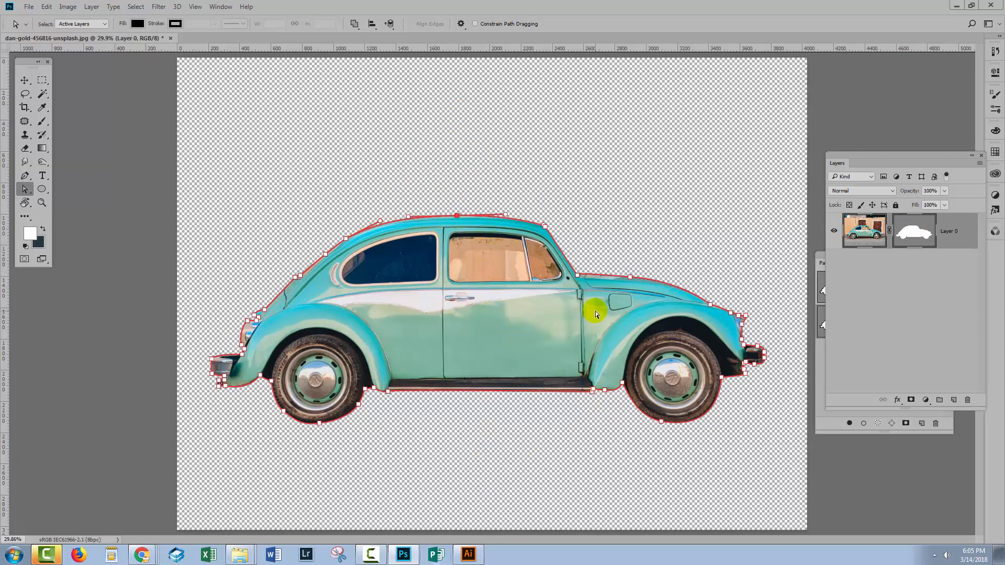
pyautogui.moveTo(845, 160)
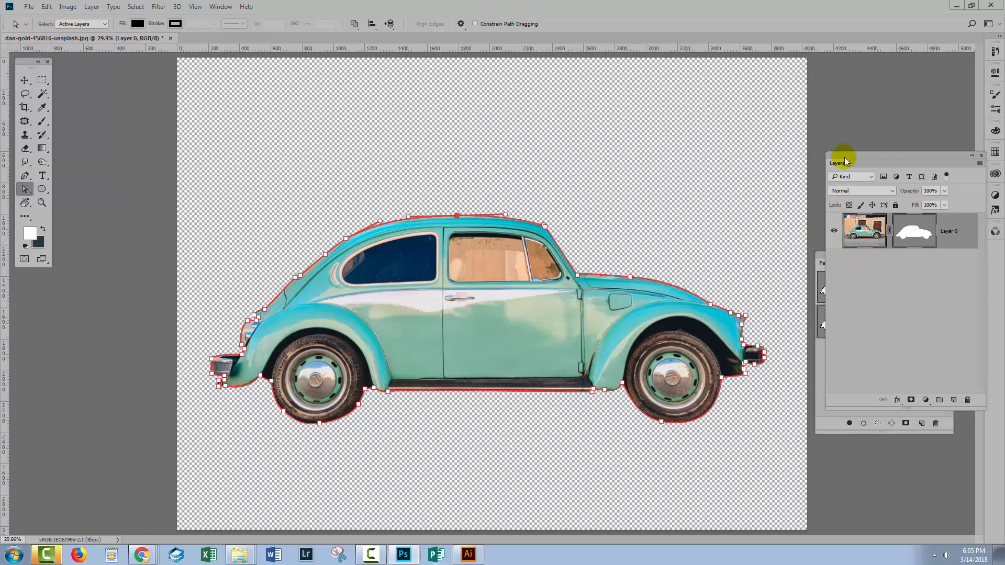
pyautogui.moveTo(773, 459)
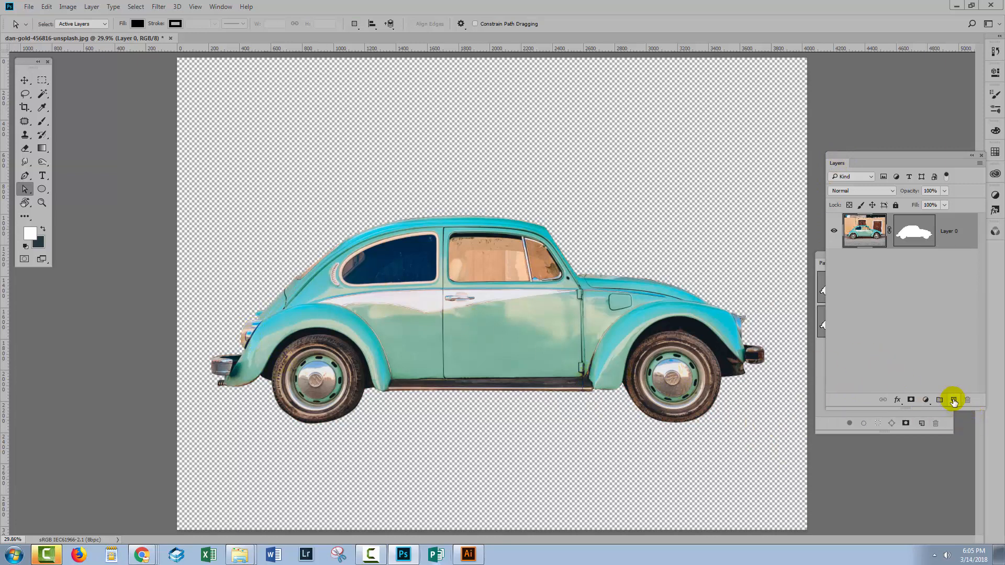
pyautogui.moveTo(953, 400)
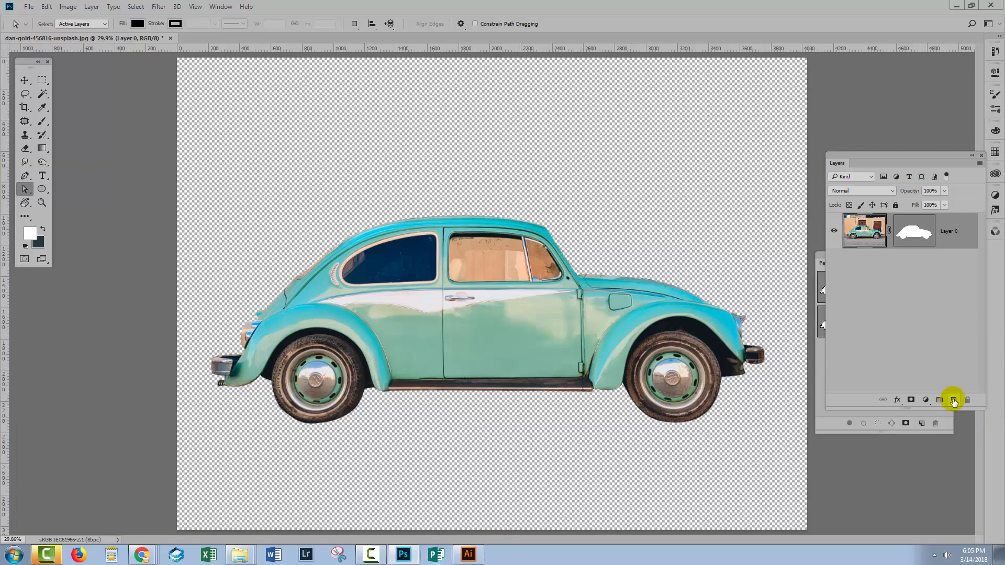
# - Swap colours so white is foreground and fill Layer 1 with white
pyautogui.click(953, 399)
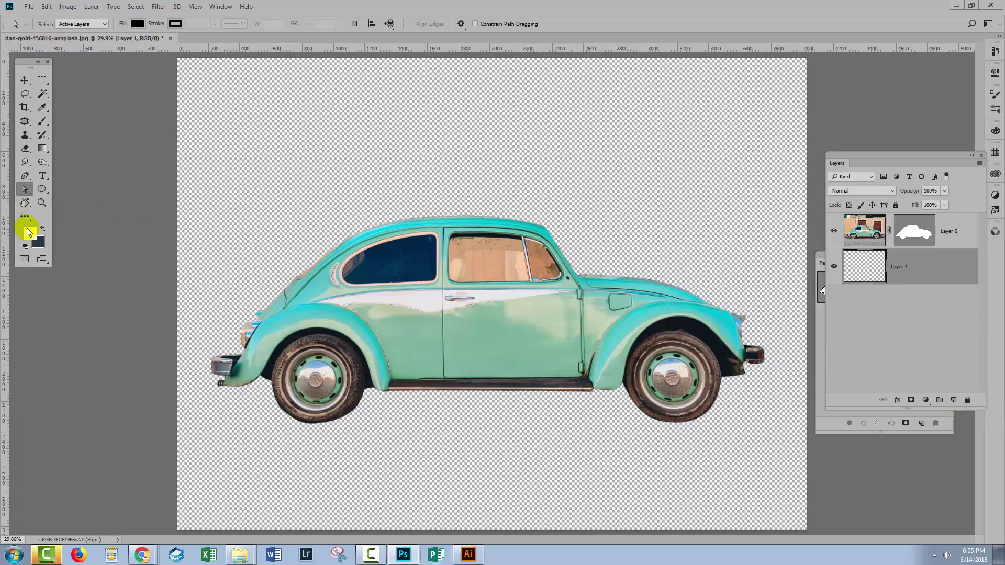
pyautogui.moveTo(523, 289)
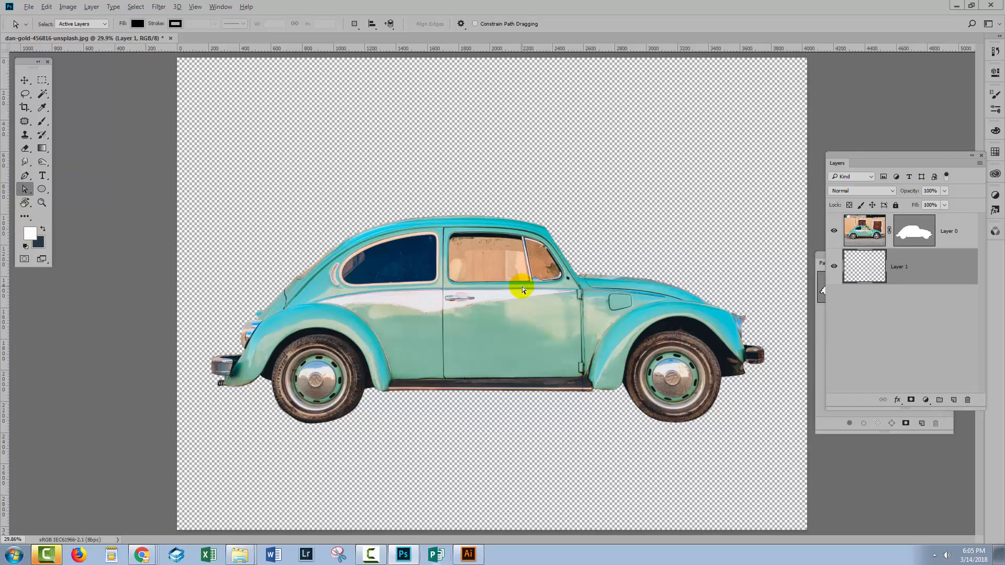
pyautogui.click(865, 267)
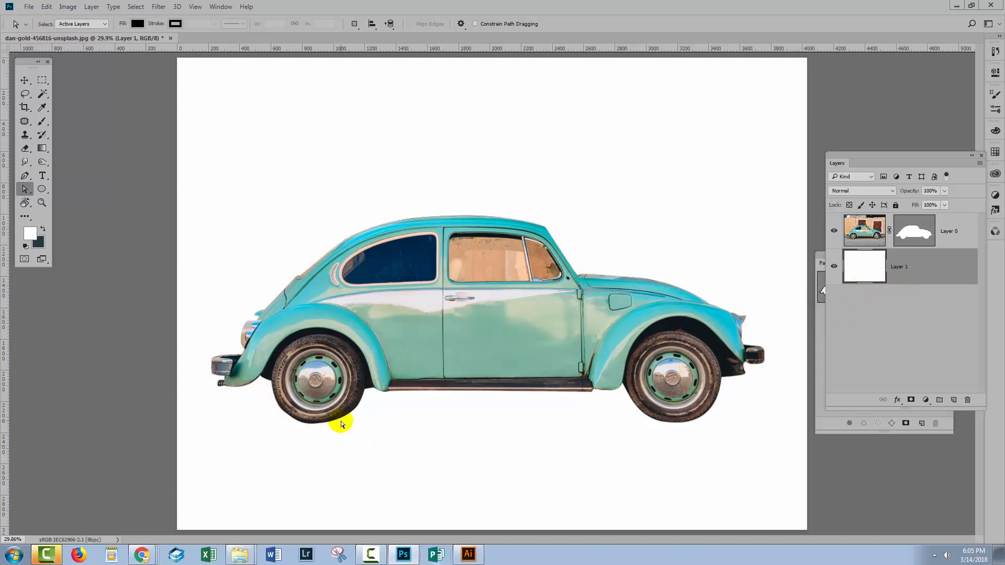
pyautogui.moveTo(441, 442)
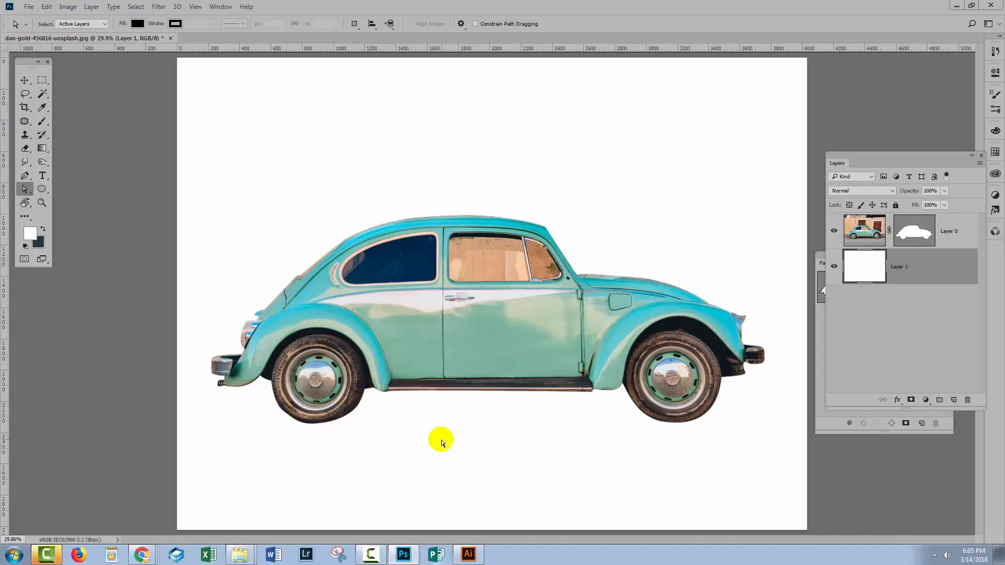
pyautogui.moveTo(698, 417)
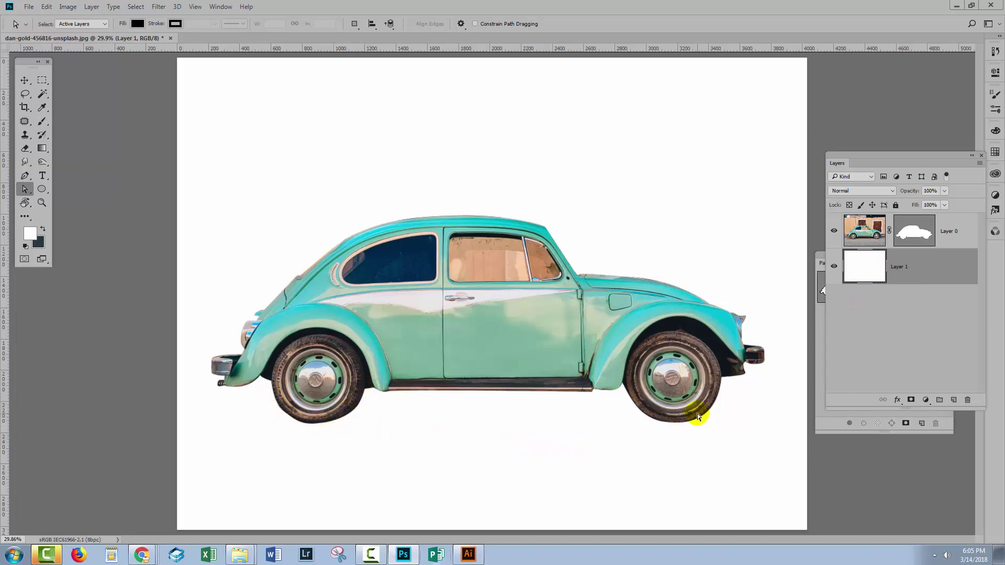
pyautogui.moveTo(771, 370)
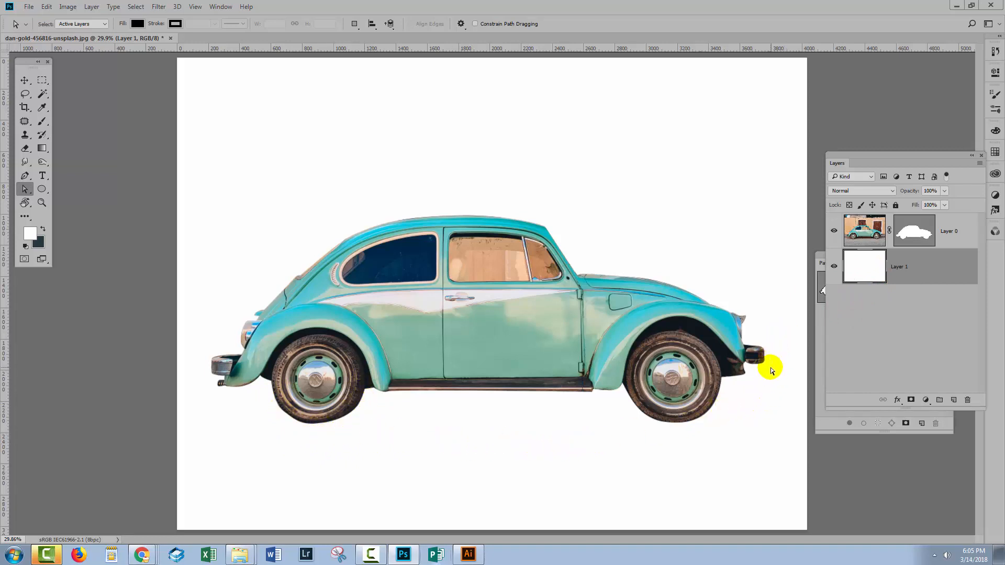
pyautogui.moveTo(773, 403)
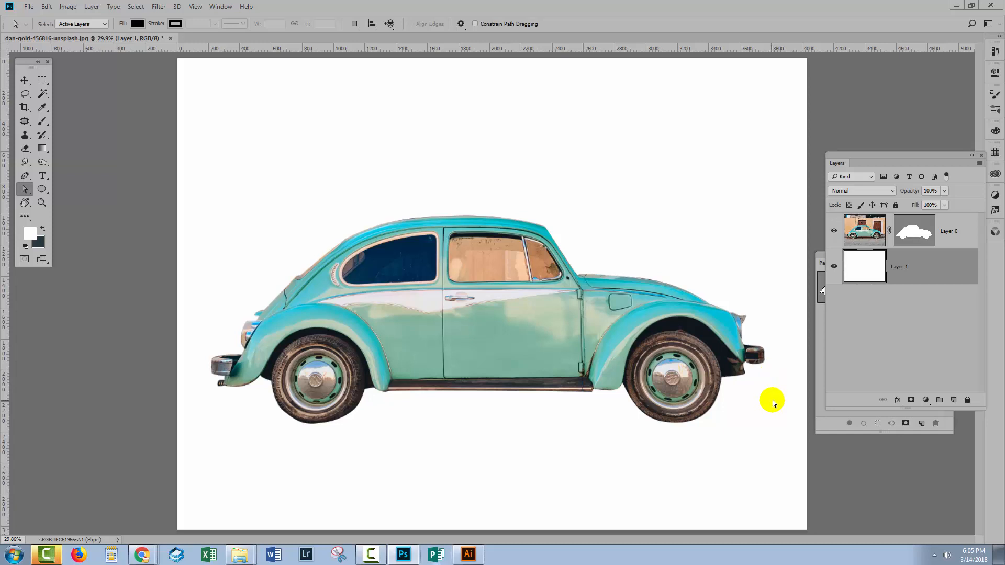
pyautogui.moveTo(768, 411)
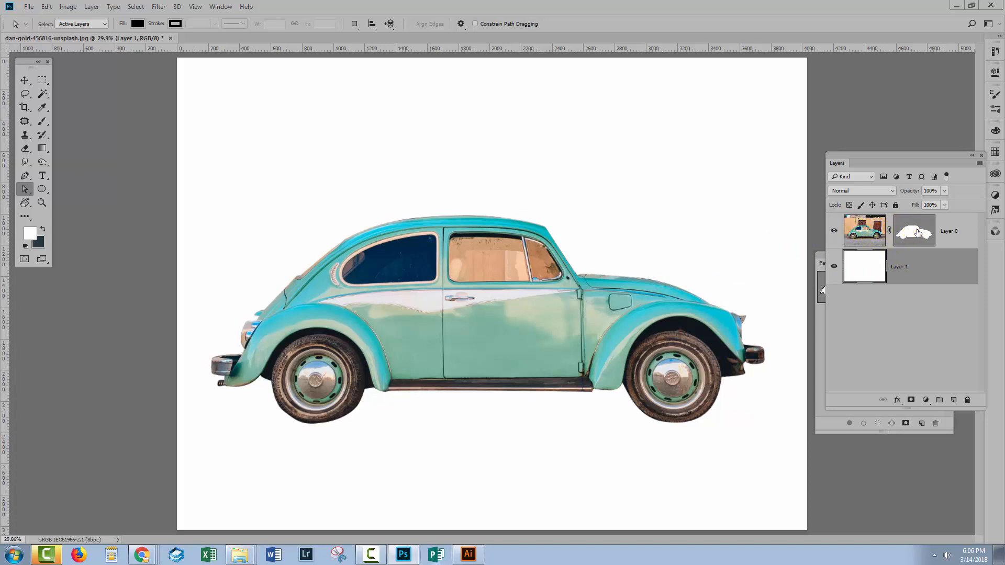
# - Disable Layer 0's vector mask and trace the windshield wiper with the Pen tool
pyautogui.click(913, 230)
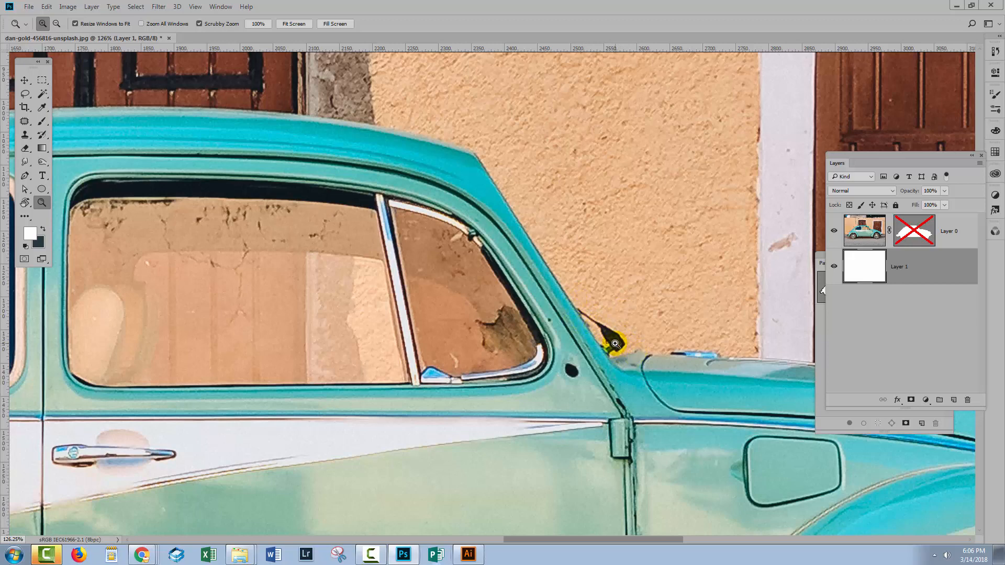
pyautogui.moveTo(550, 307)
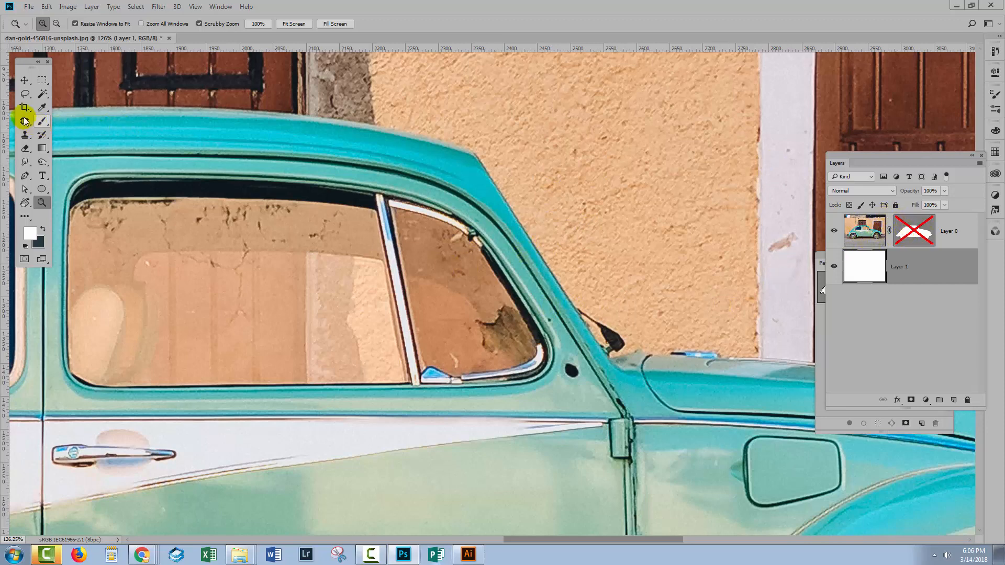
pyautogui.click(25, 175)
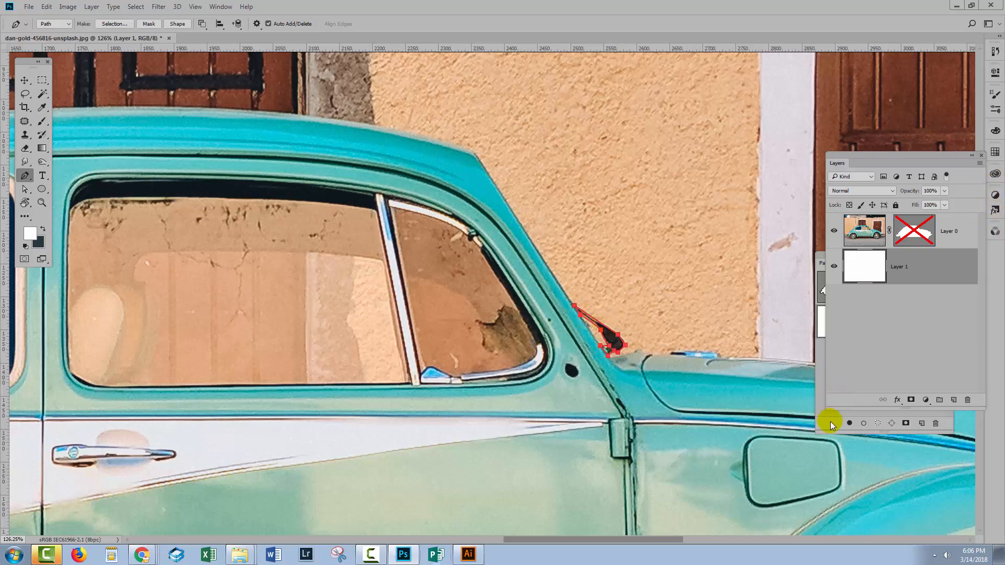
# - Paste the wiper Work Path into Path 1, set to Combine Shapes
pyautogui.click(826, 263)
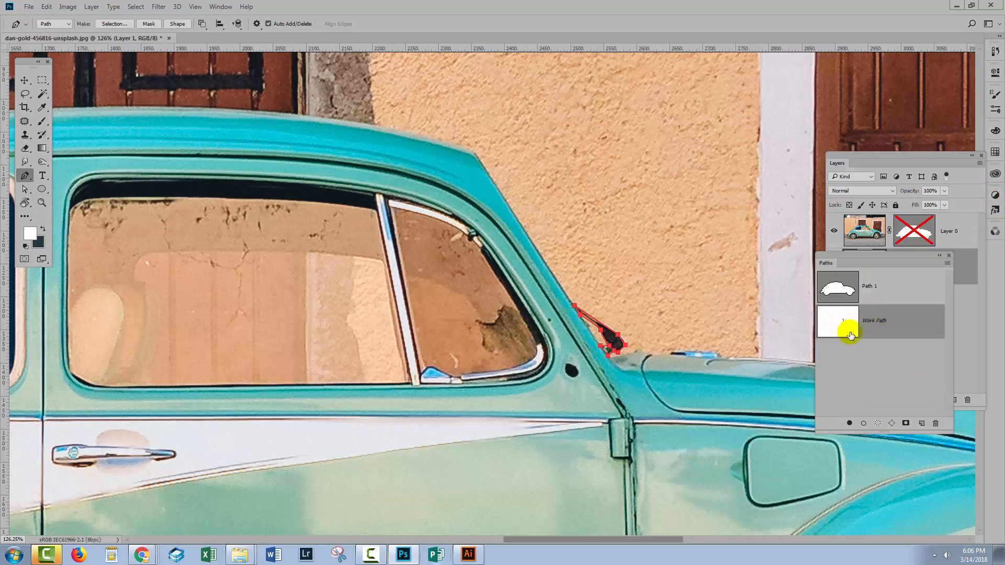
pyautogui.moveTo(840, 320)
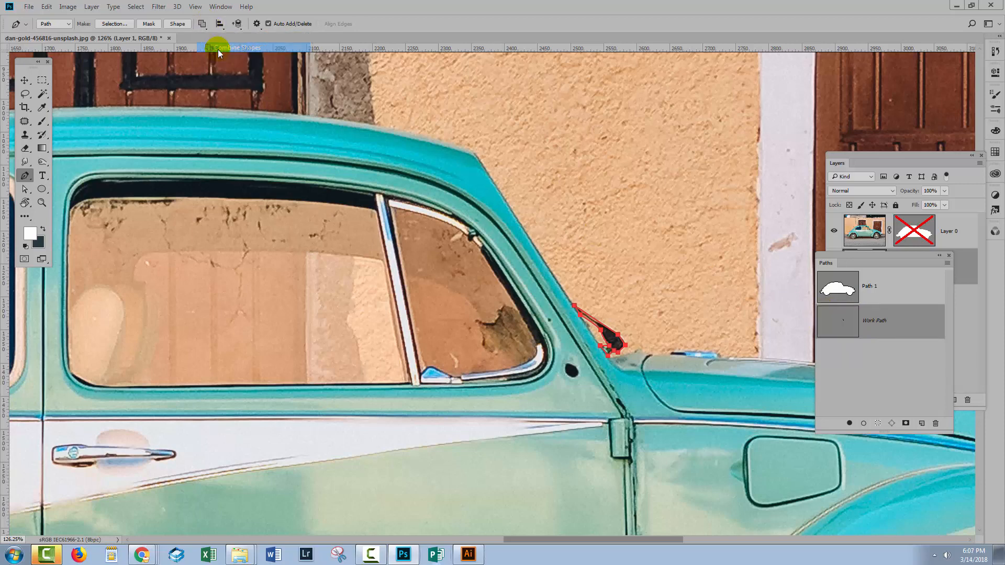
pyautogui.click(874, 320)
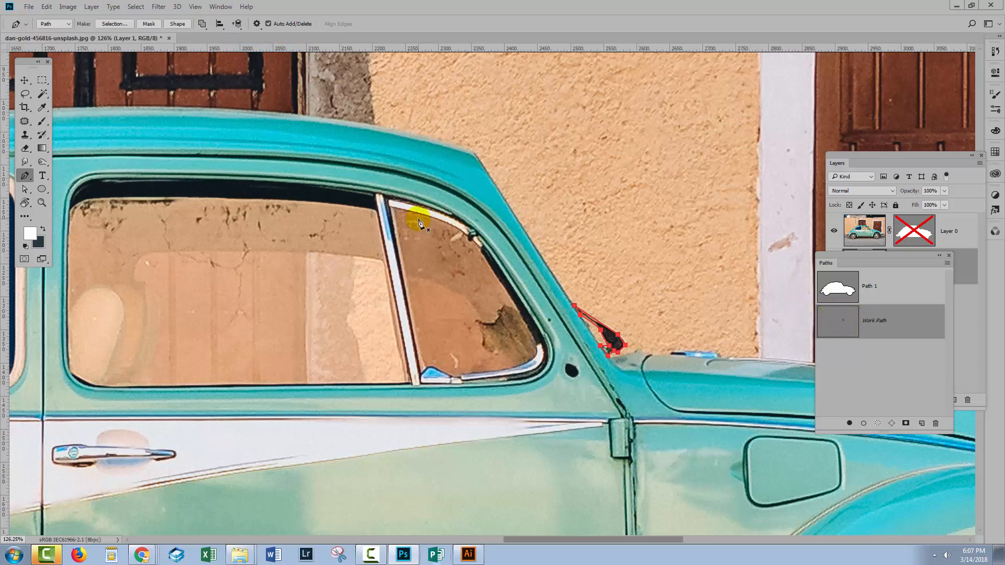
pyautogui.click(46, 6)
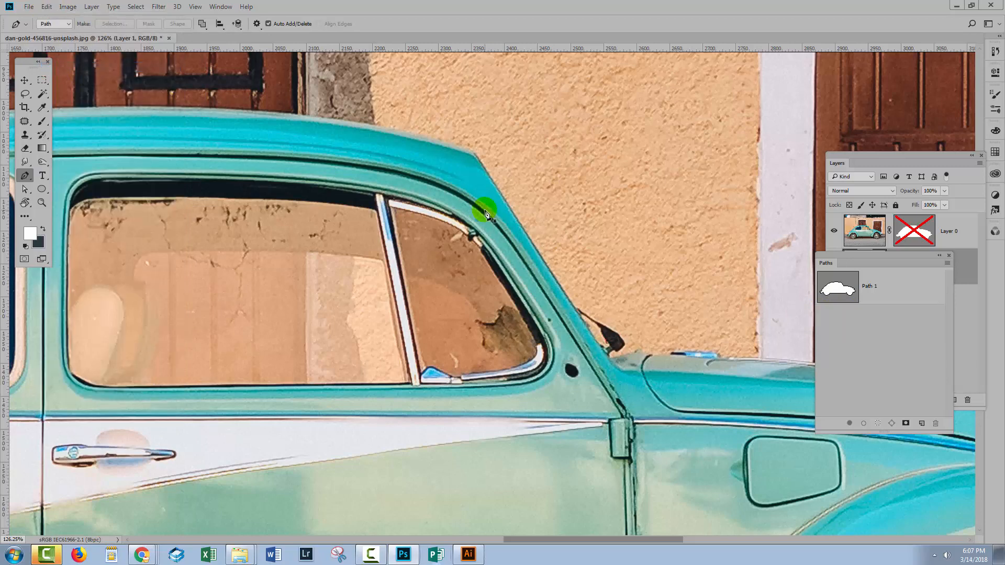
pyautogui.click(838, 287)
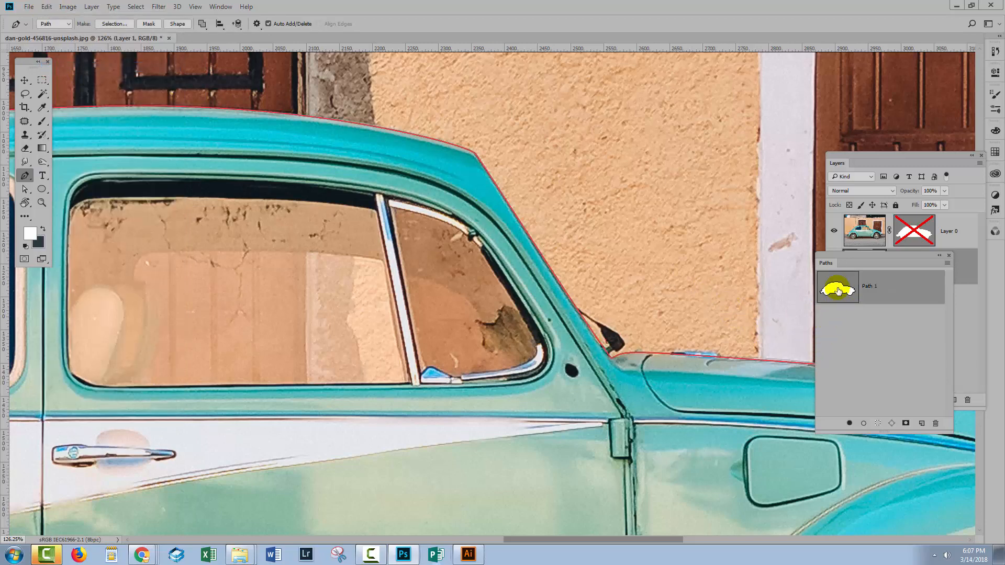
pyautogui.click(46, 6)
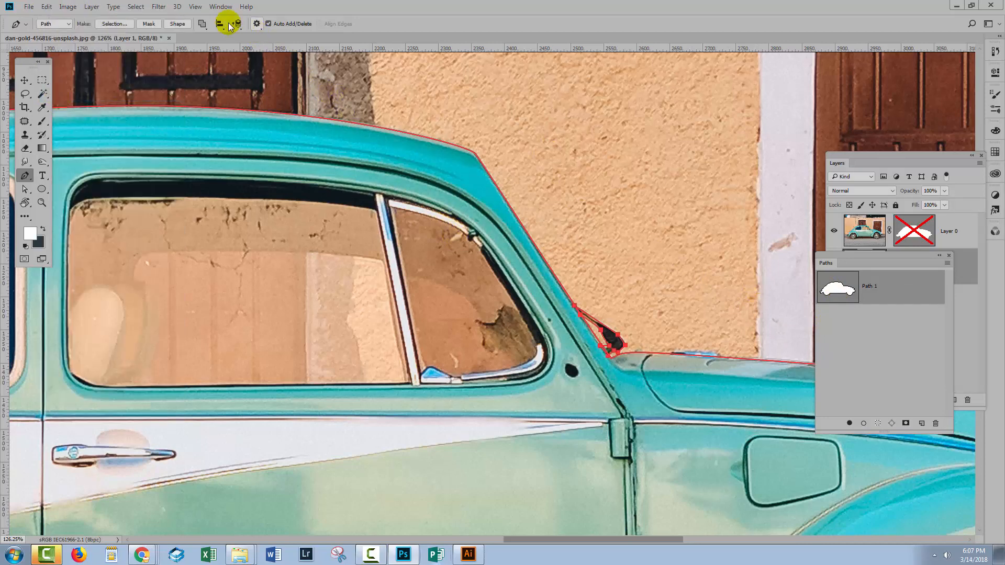
pyautogui.click(202, 24)
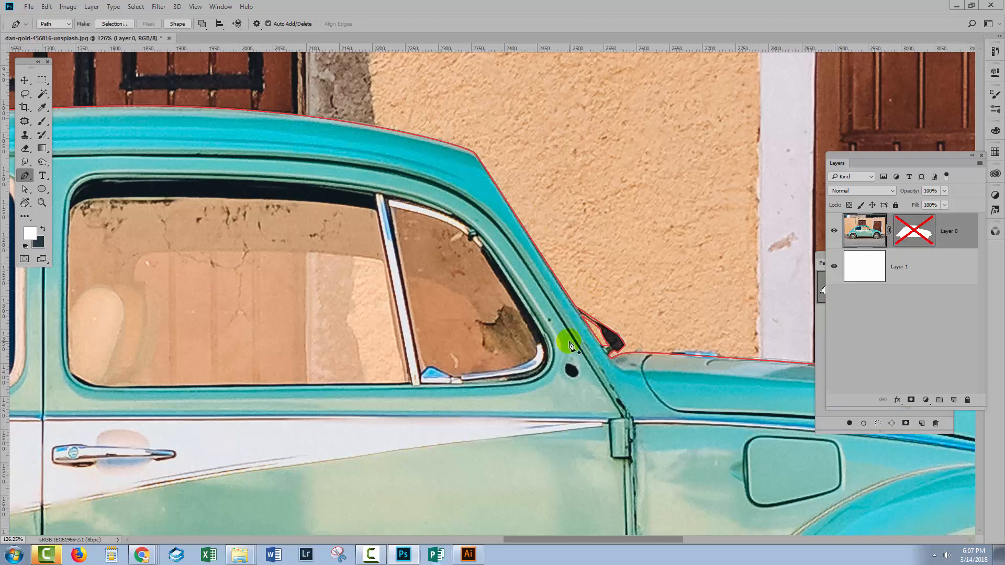
pyautogui.moveTo(834, 420)
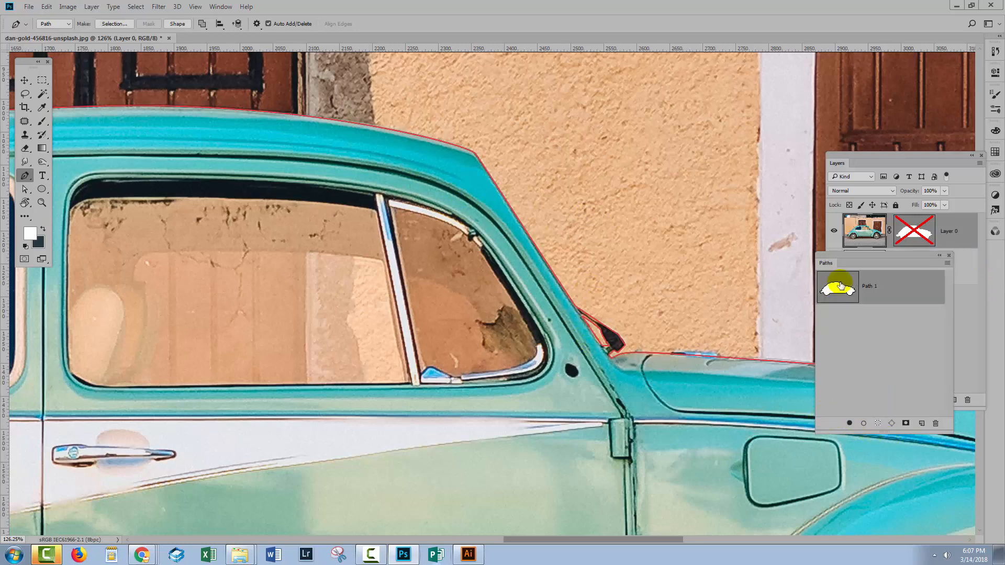
# - Drag Layer 0's vector mask to the trash and confirm with OK
pyautogui.click(922, 400)
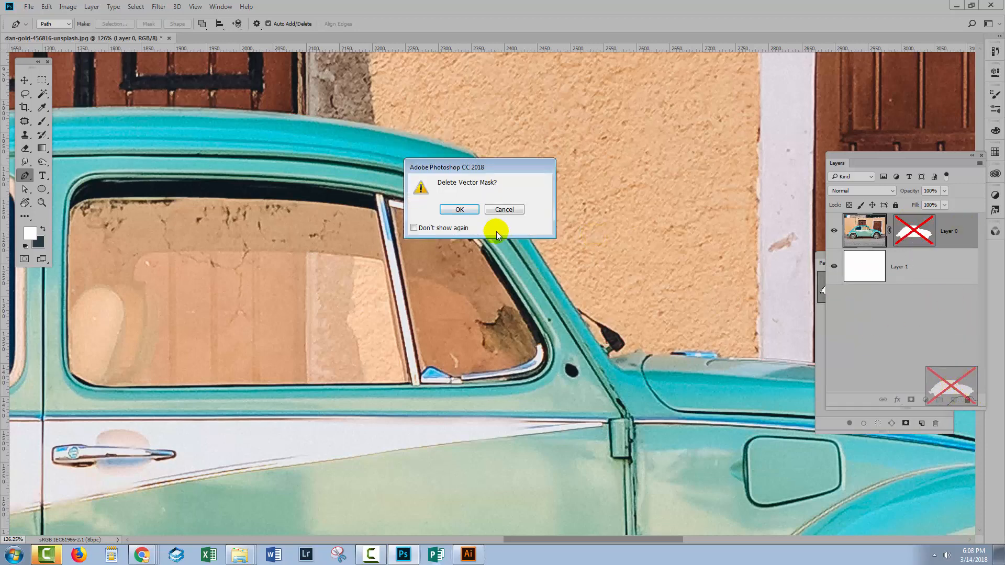
pyautogui.click(459, 210)
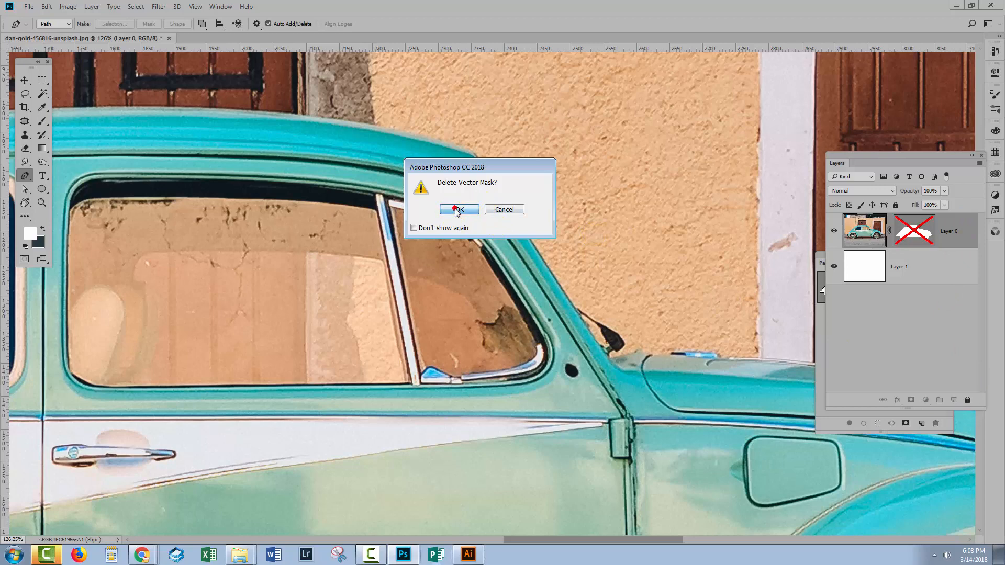
pyautogui.click(459, 210)
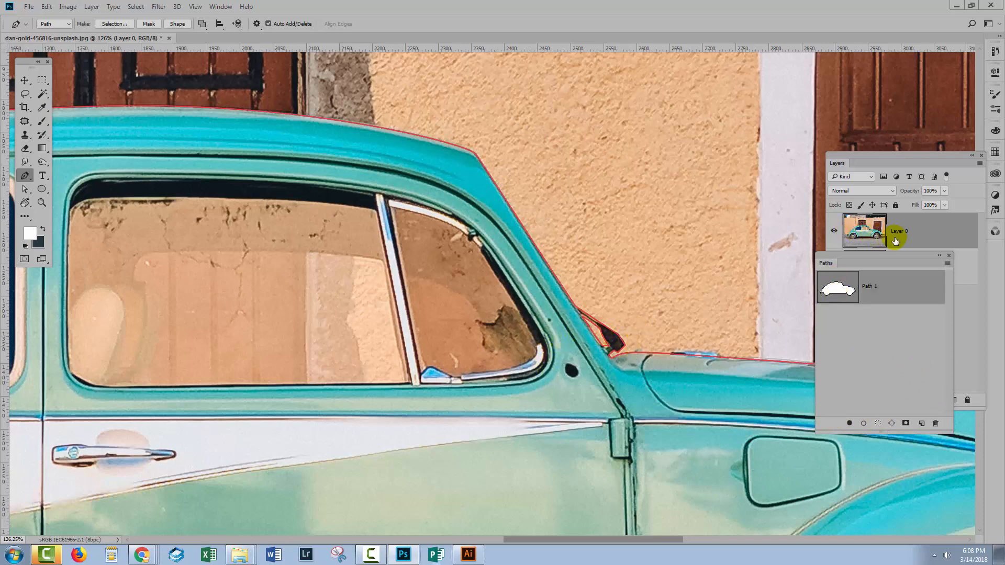
# - Select Layer 0 and add a vector mask from the combined Path 1
pyautogui.click(922, 402)
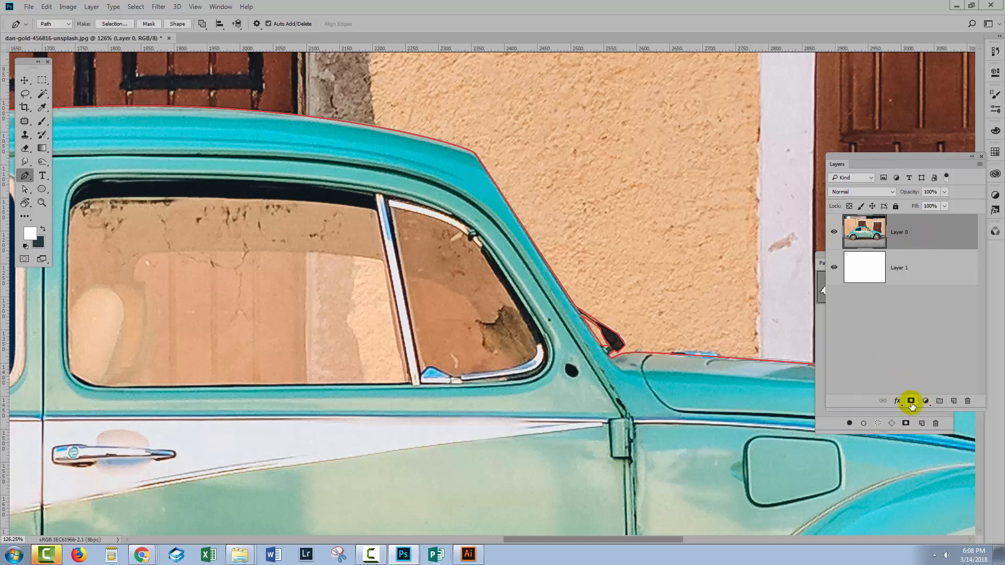
pyautogui.click(906, 400)
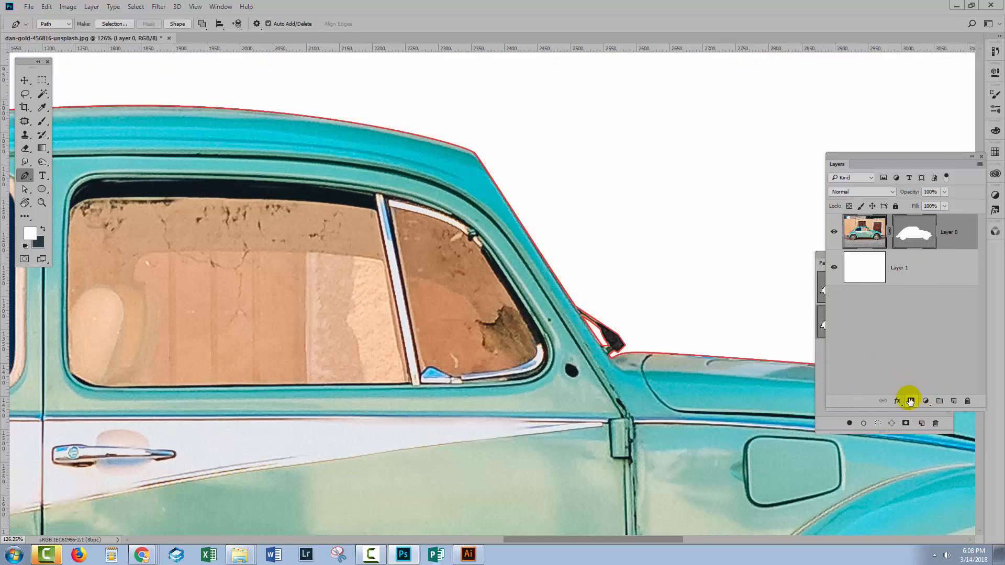
pyautogui.moveTo(608, 330)
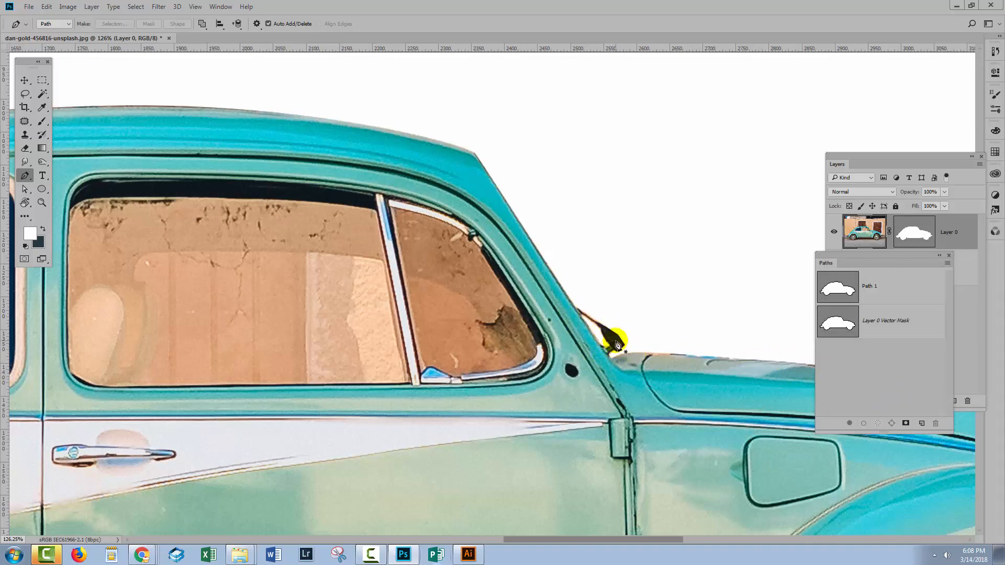
pyautogui.moveTo(622, 308)
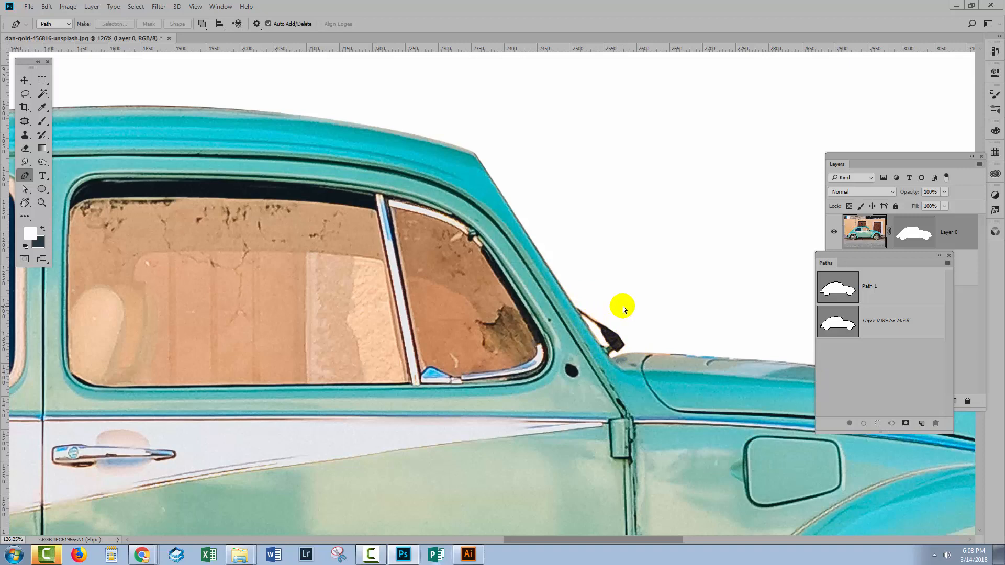